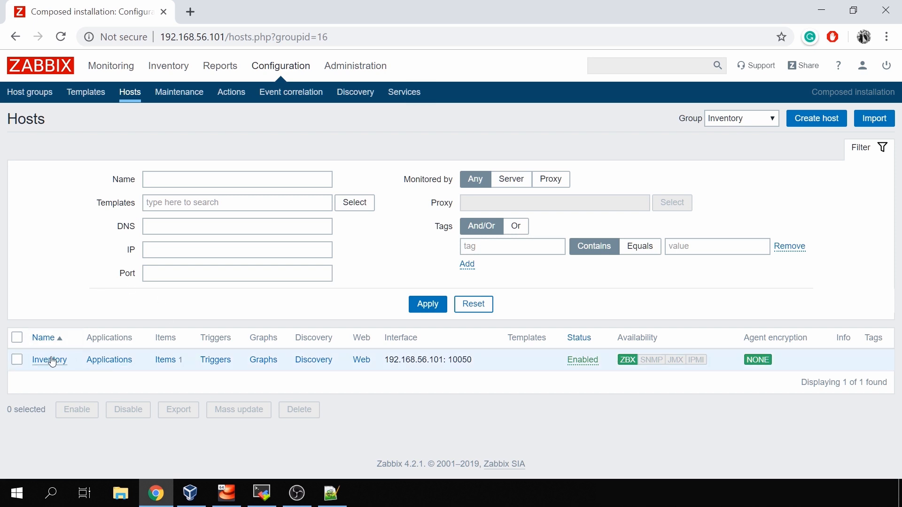
mouse_move(194, 344)
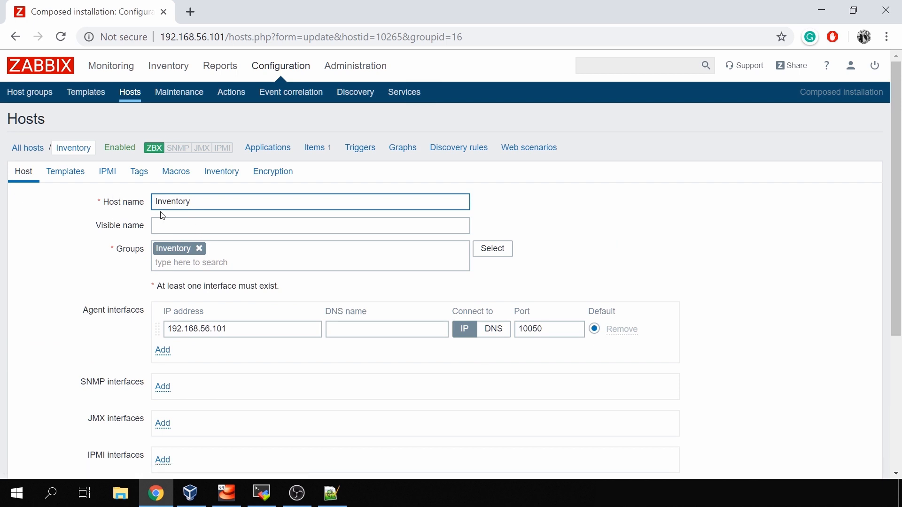
mouse_move(222, 171)
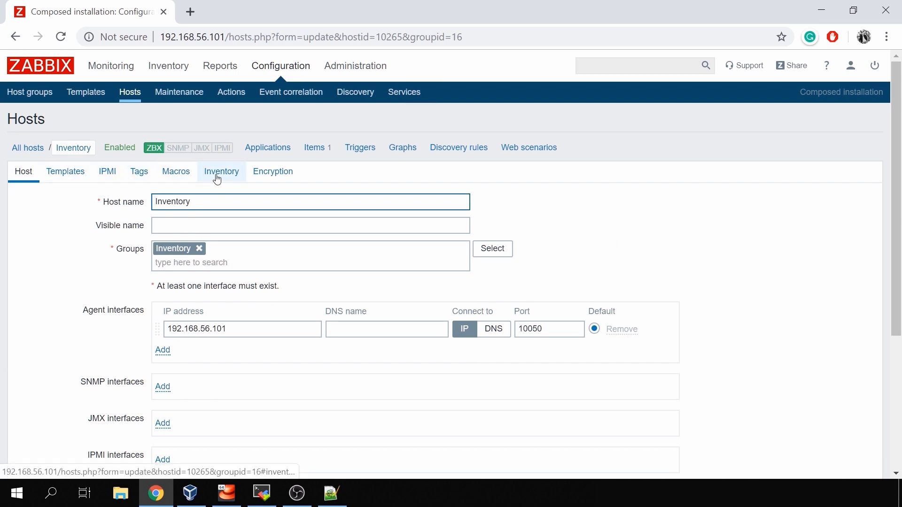
- Show the Inventory host's Inventory settings, still Disabled with greyed-out fields
click(222, 171)
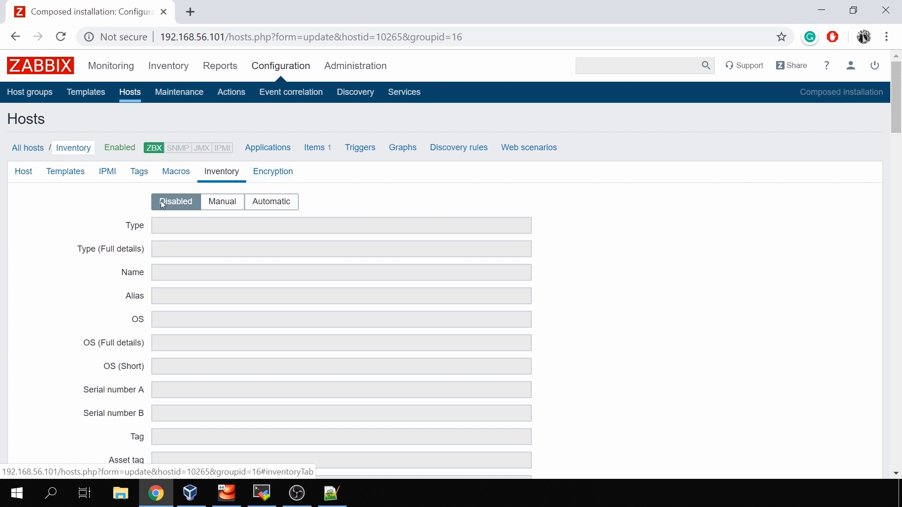
click(176, 201)
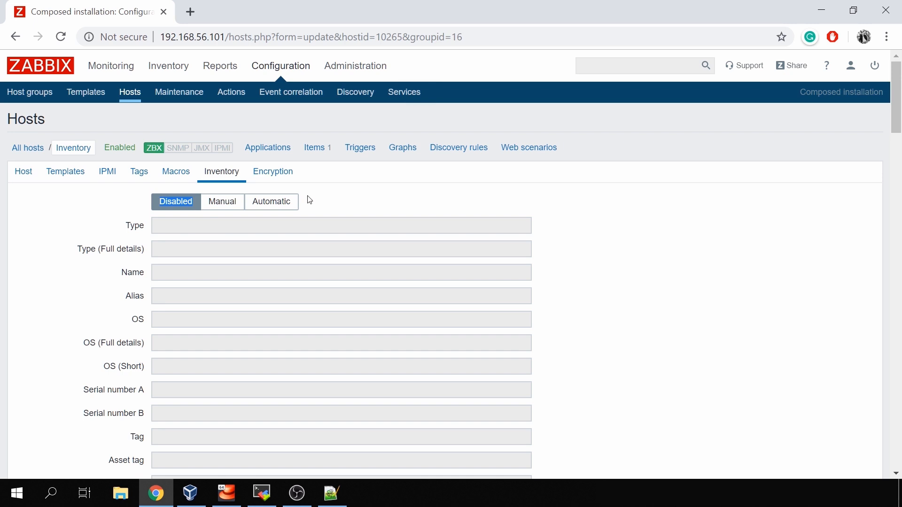
mouse_move(332, 201)
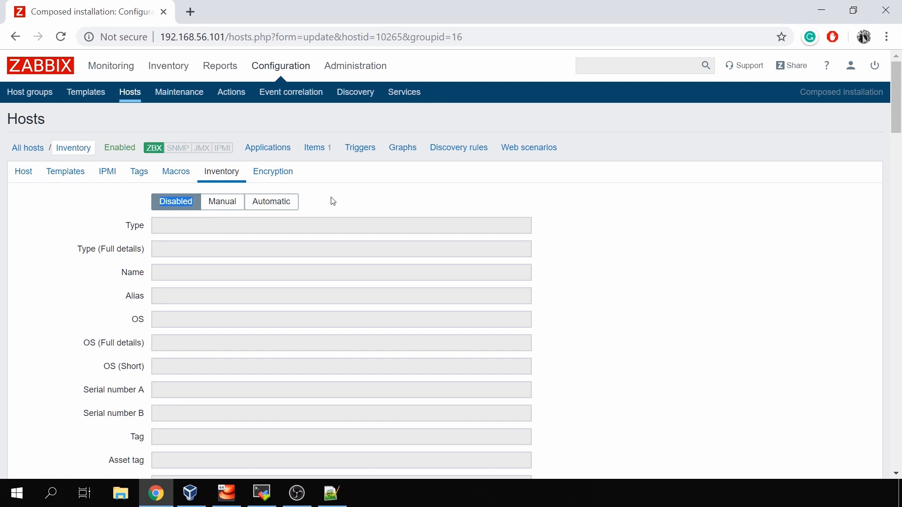
mouse_move(434, 215)
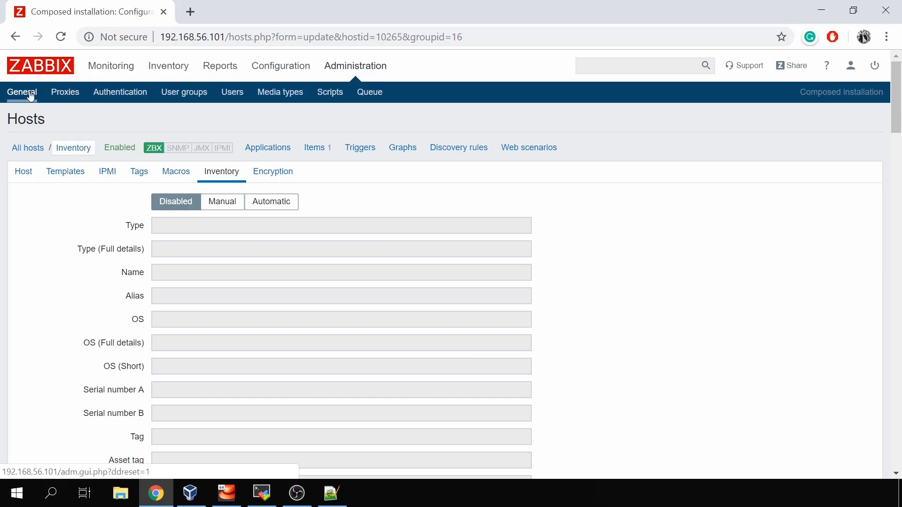
- In Administration > General > Other, set Default host inventory mode to Manual and update
click(22, 92)
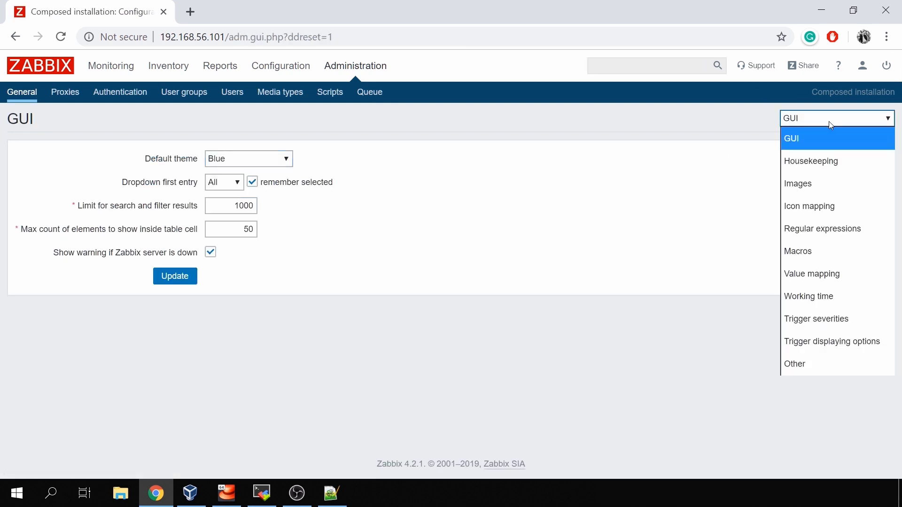
mouse_move(814, 363)
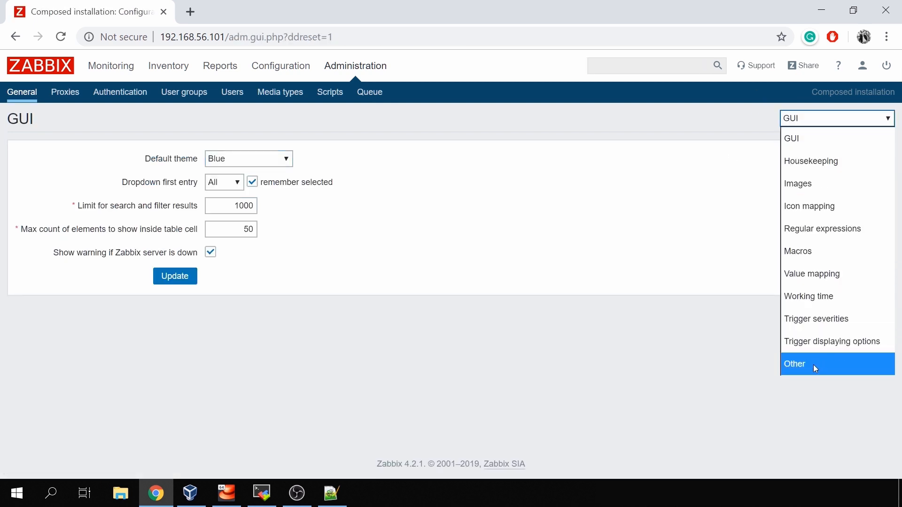
click(795, 363)
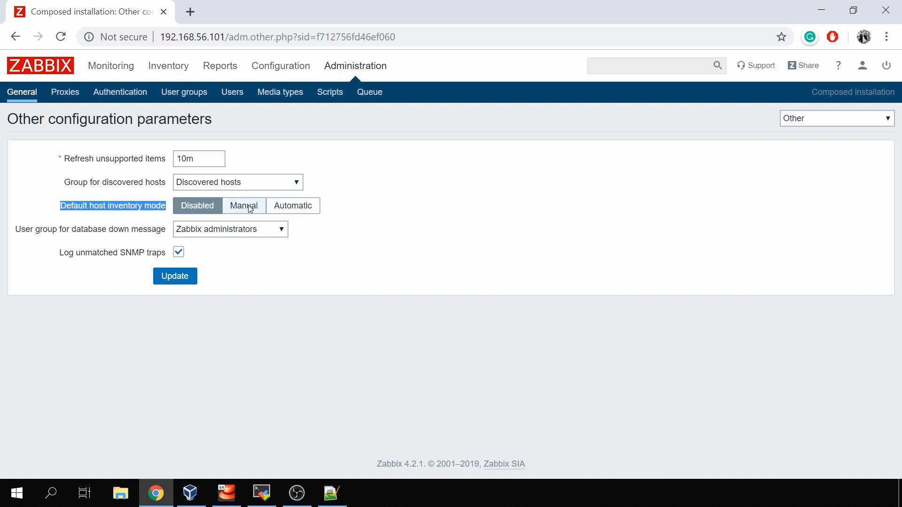
click(243, 206)
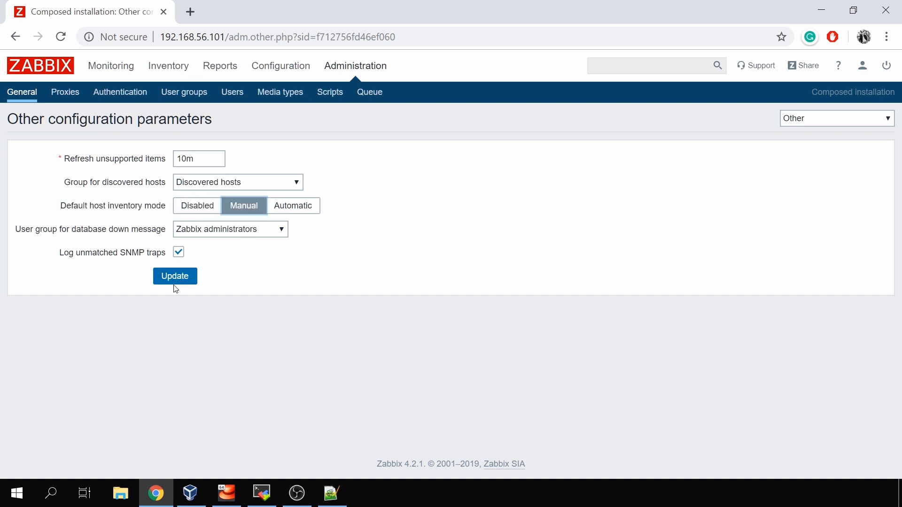
click(281, 66)
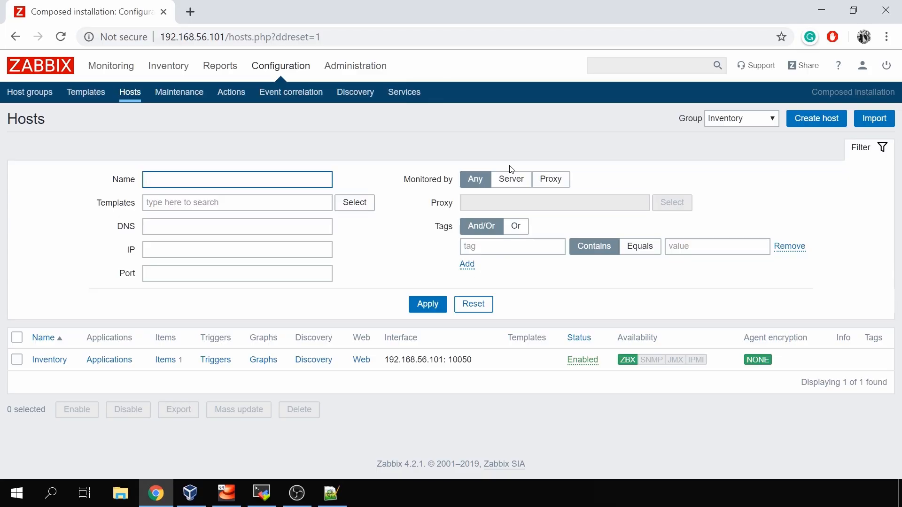
- Set the Inventory host's inventory mode to Manual after trying Automatic
click(49, 359)
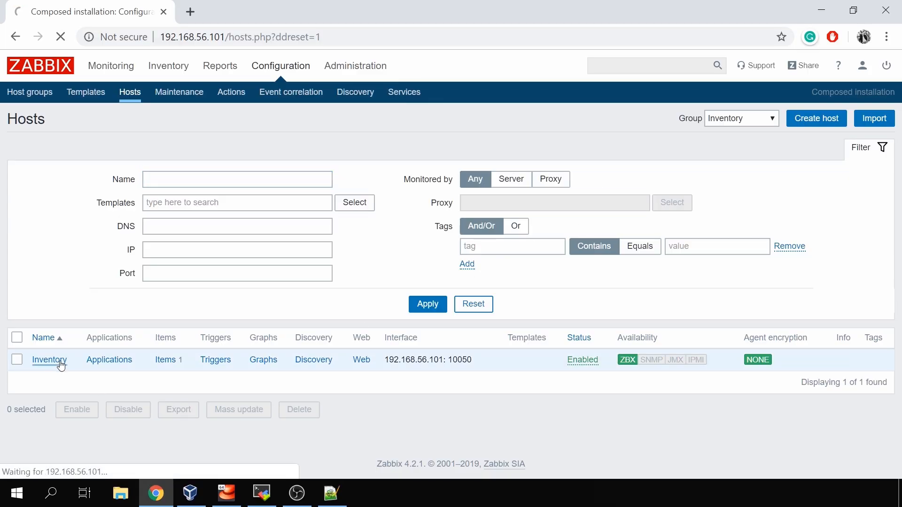
click(49, 360)
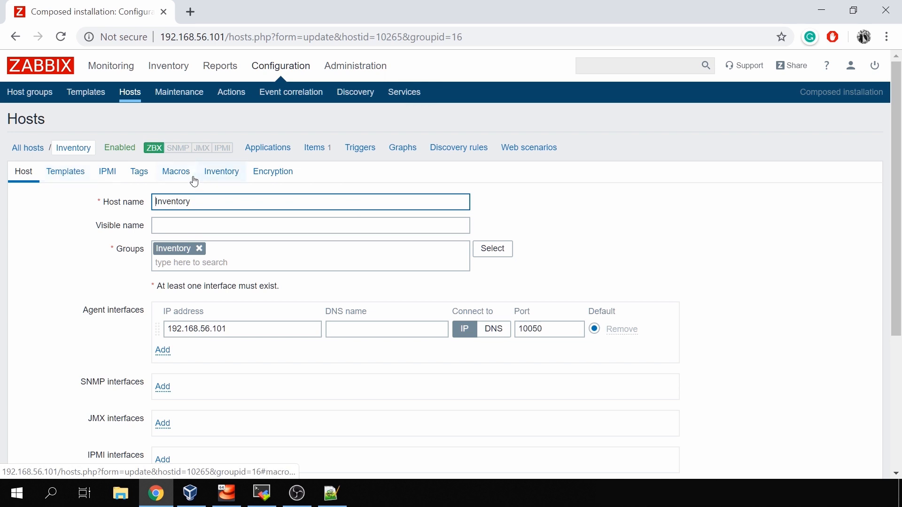
click(176, 171)
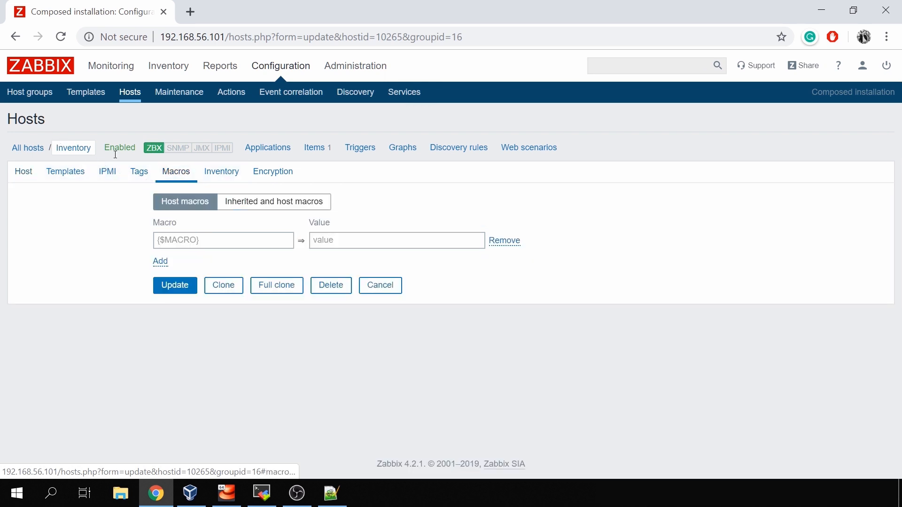
click(221, 171)
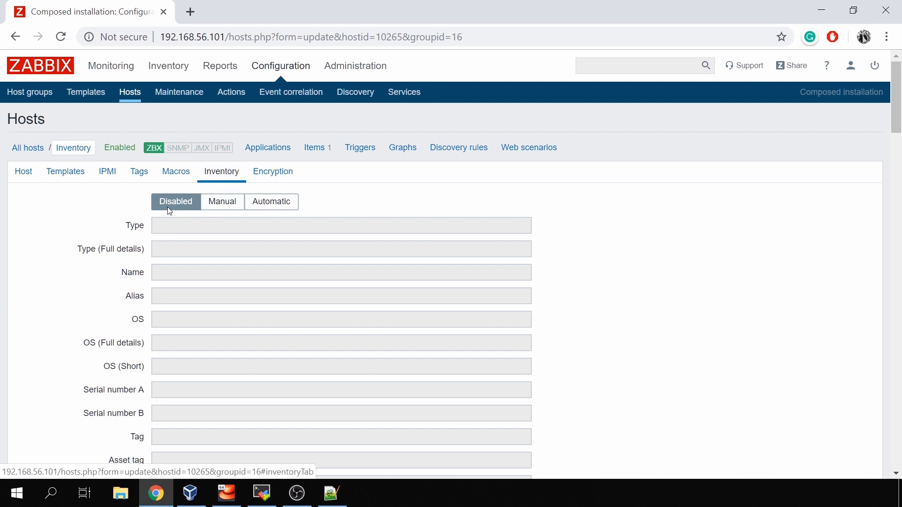
mouse_move(273, 171)
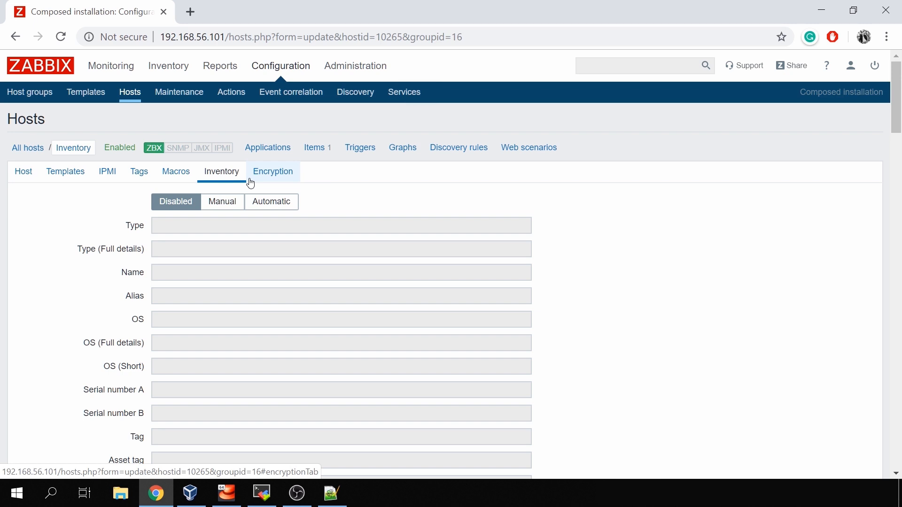
click(270, 201)
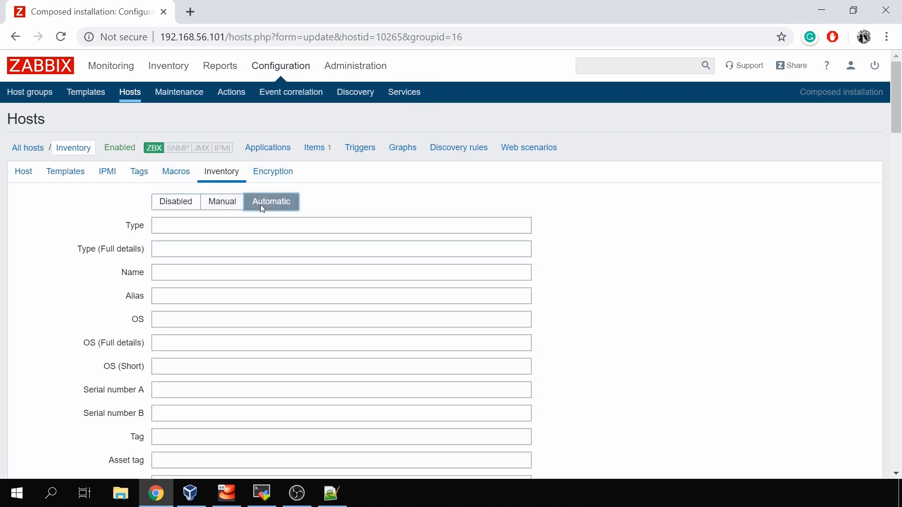
click(221, 201)
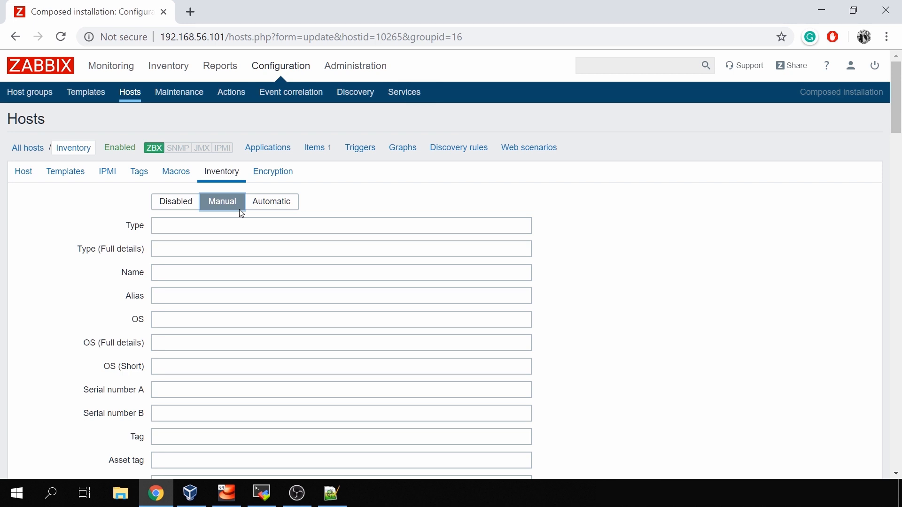
mouse_move(314, 240)
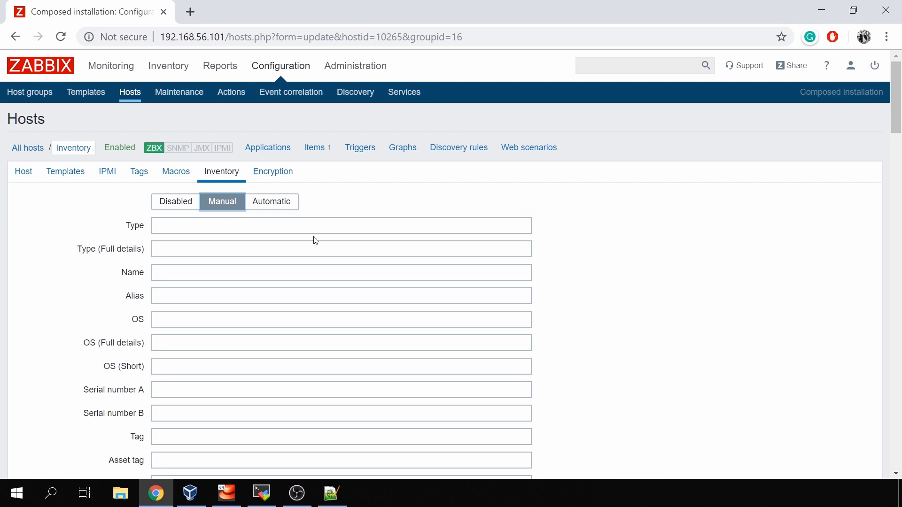
- Scroll through the now-editable, empty inventory fields
scroll(down, 3)
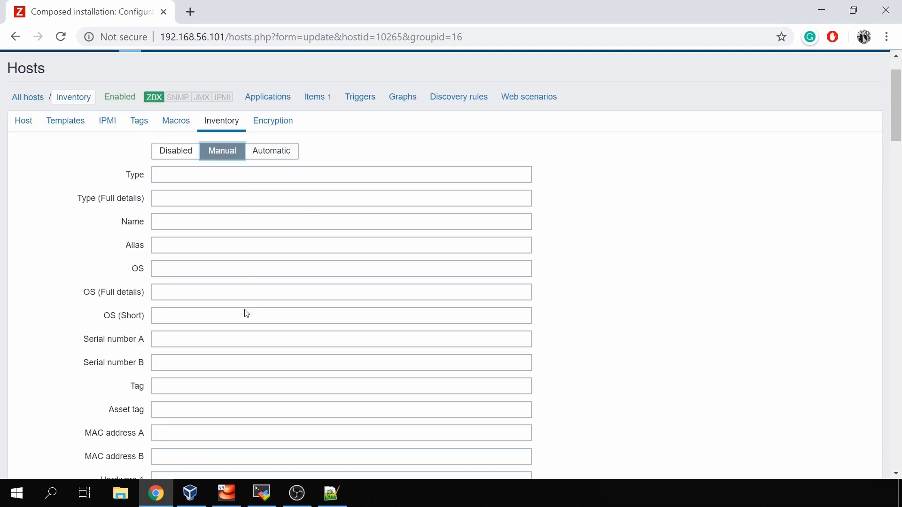
scroll(down, 3)
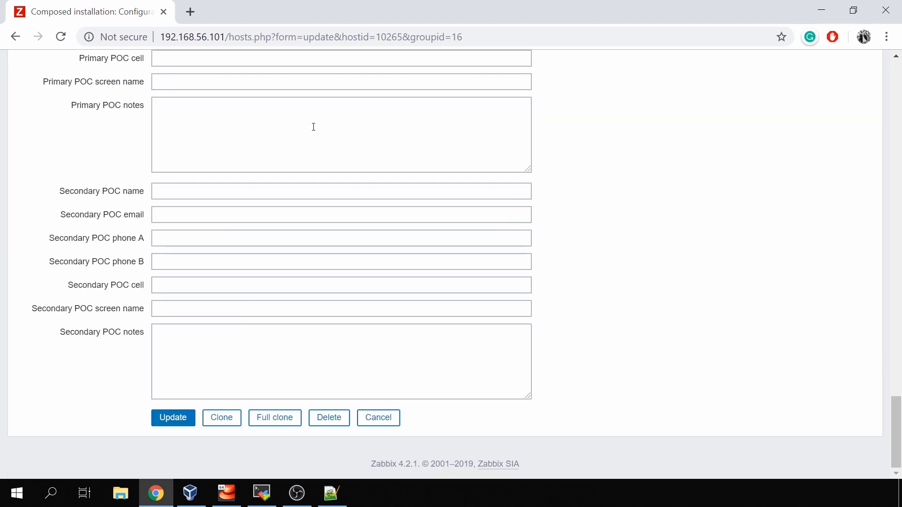
scroll(up, 3)
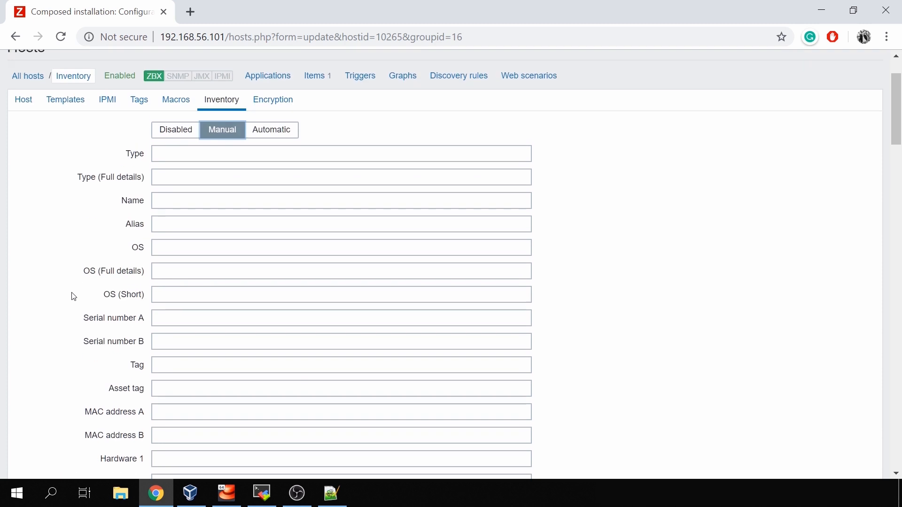
scroll(down, 3)
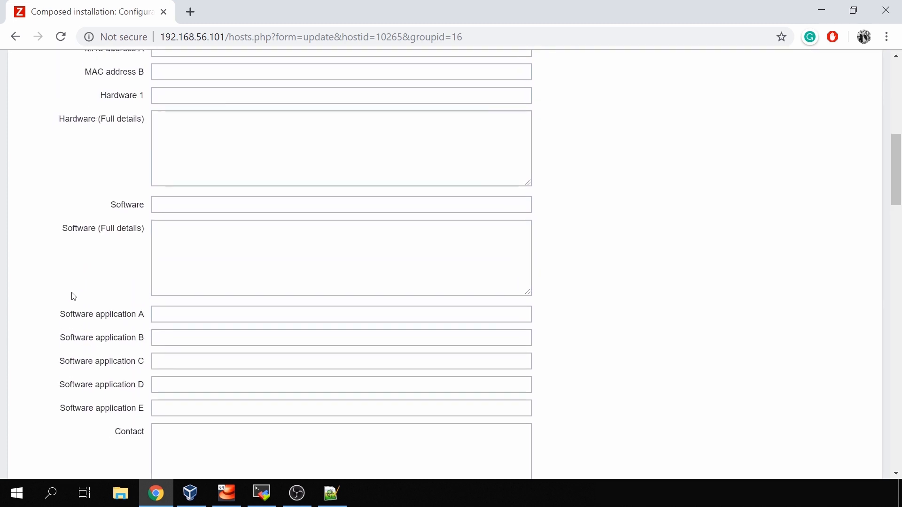
scroll(down, 3)
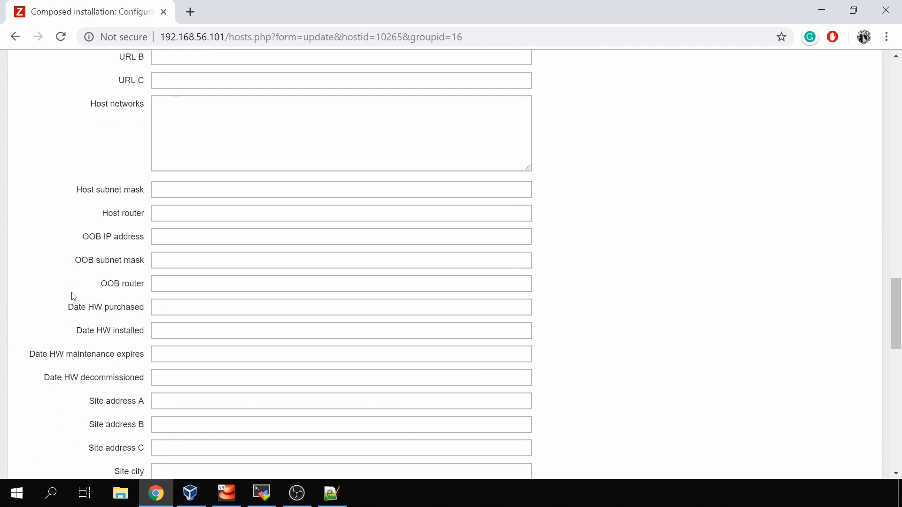
scroll(down, 3)
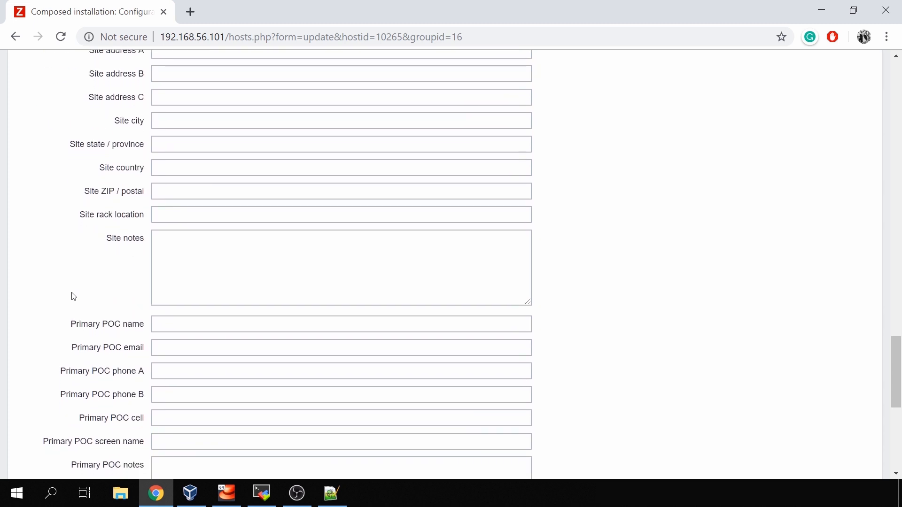
scroll(down, 3)
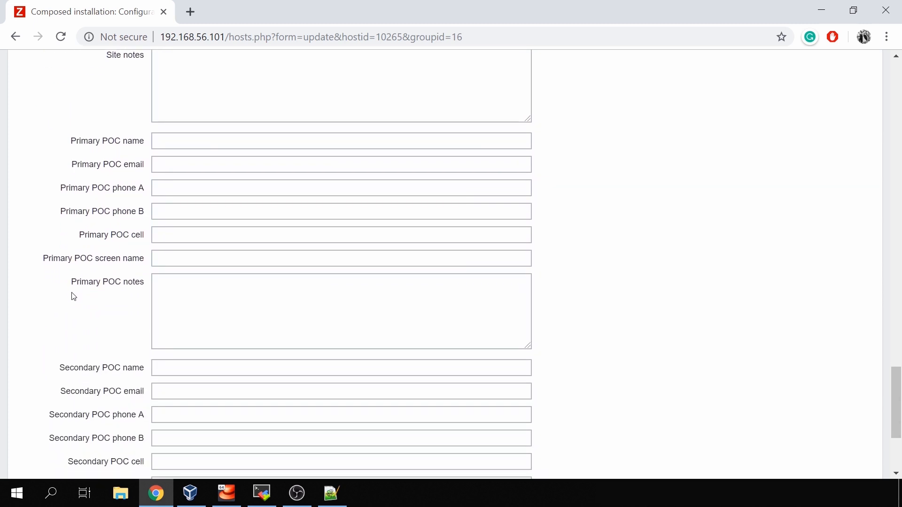
scroll(down, 3)
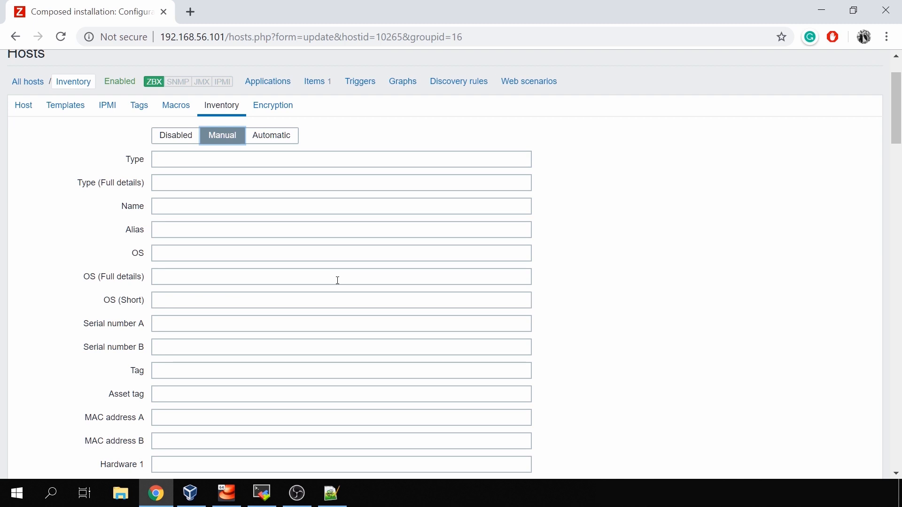
- Enter Type Server, Name Linux Host and OS Linux, then update the host
click(341, 159)
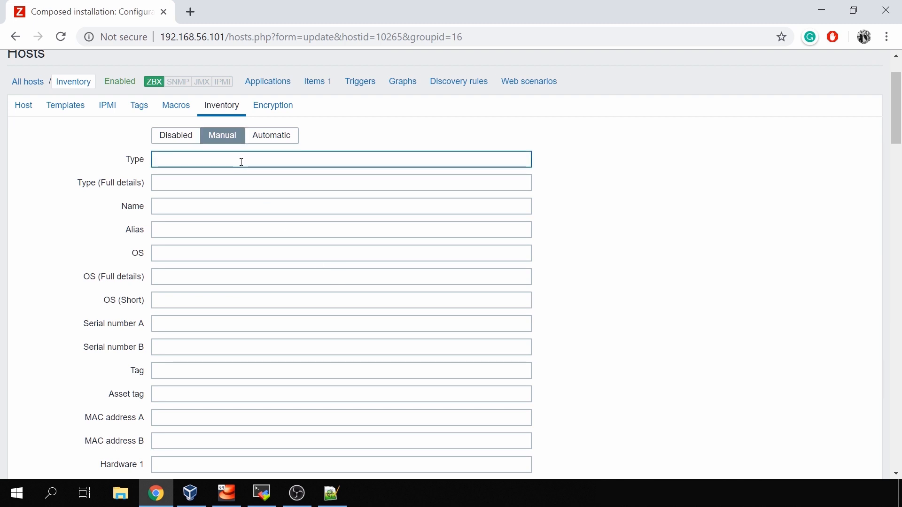
text(Server)
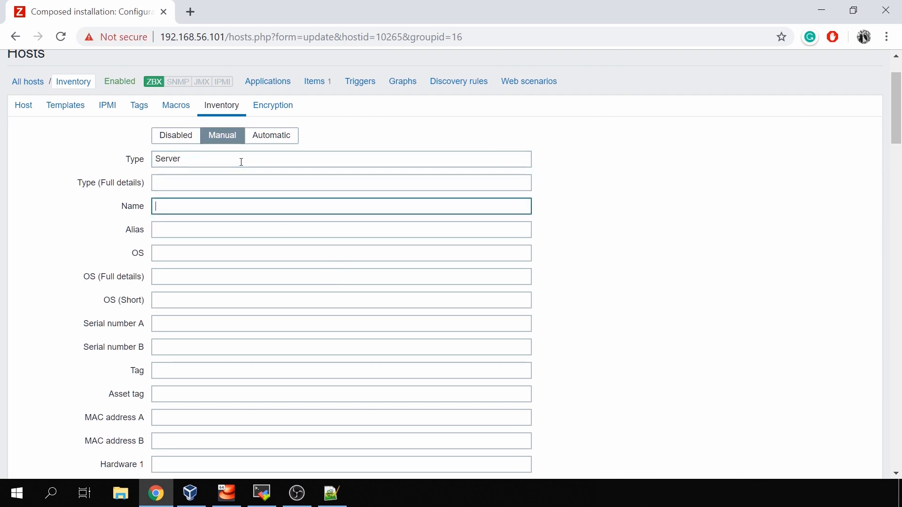
text(Linux Host)
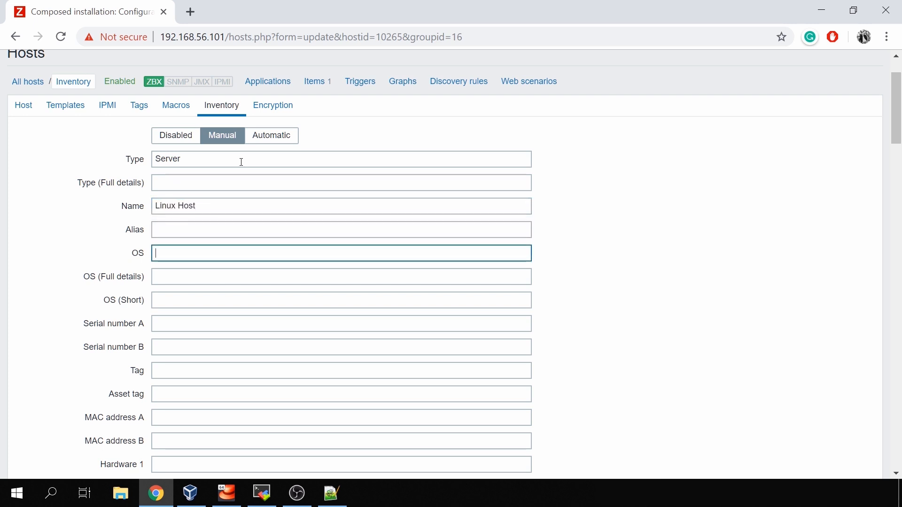
text(Linux)
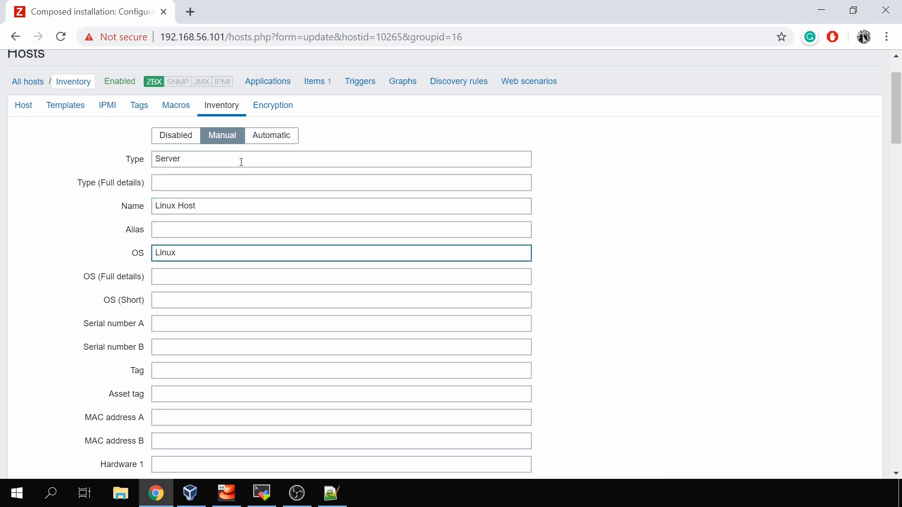
scroll(down, 3)
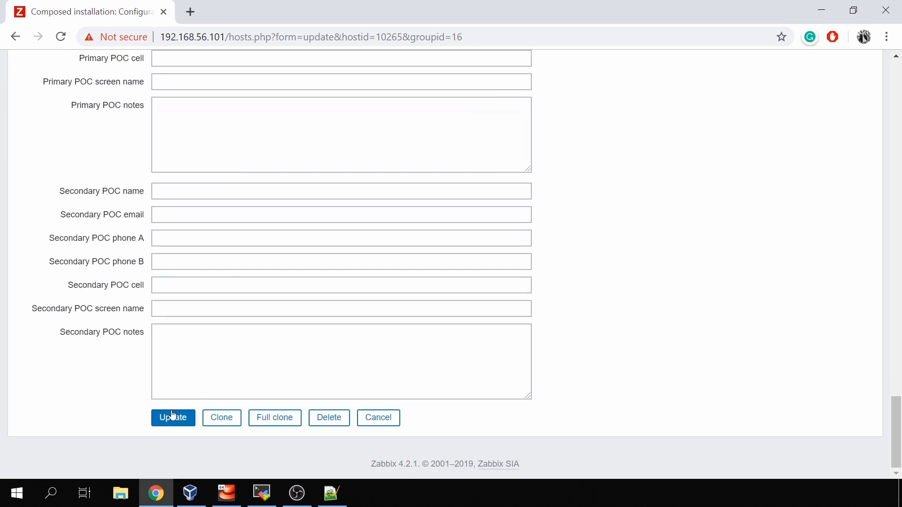
click(173, 417)
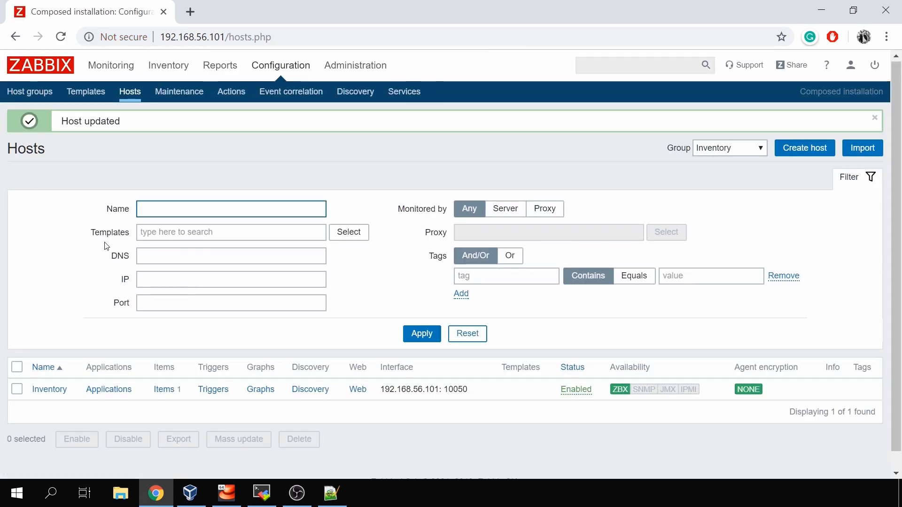
mouse_move(168, 65)
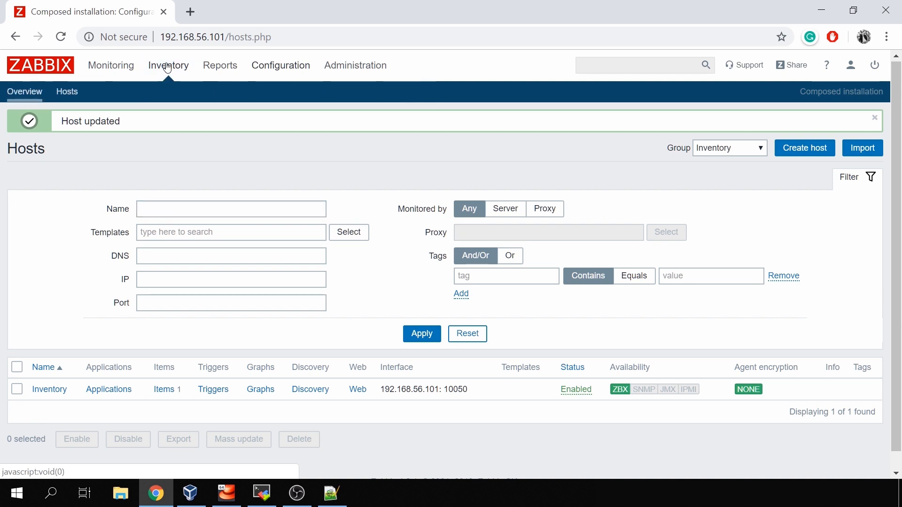
- View the Inventory > Hosts list showing Linux Host, Server, Linux
click(67, 92)
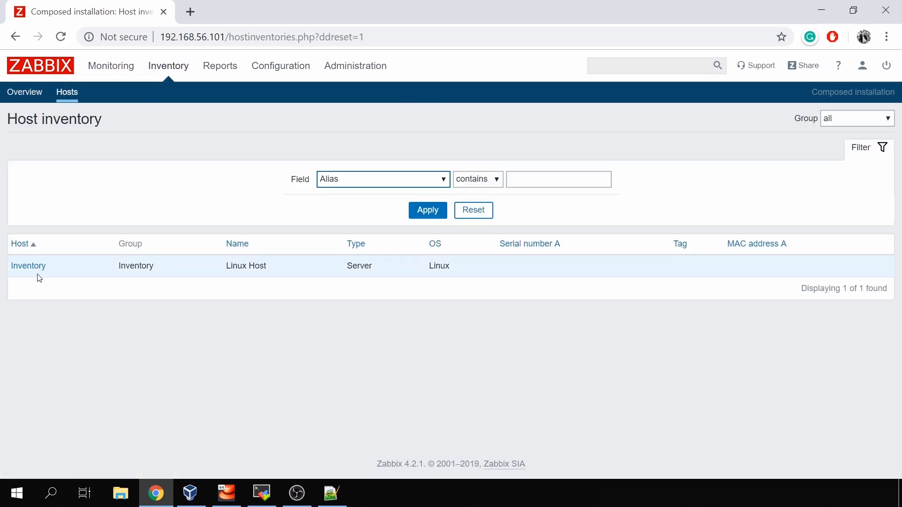
mouse_move(291, 268)
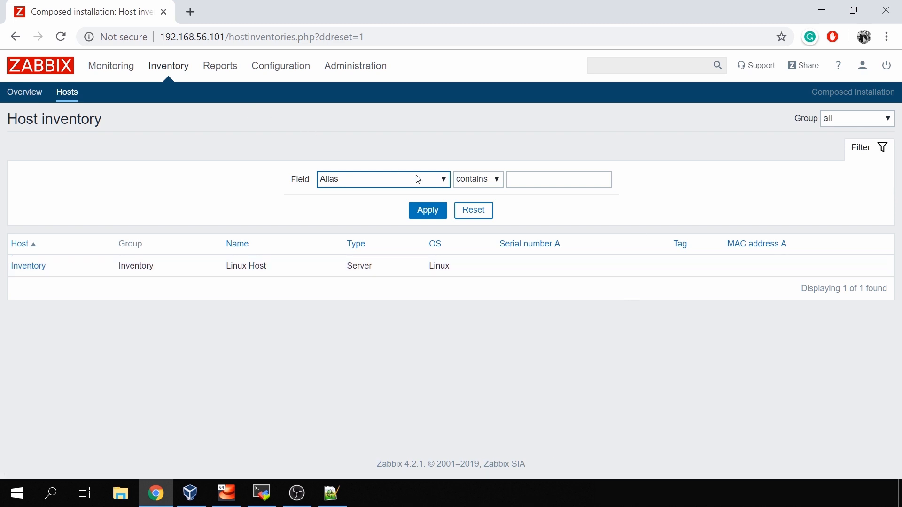
mouse_move(365, 193)
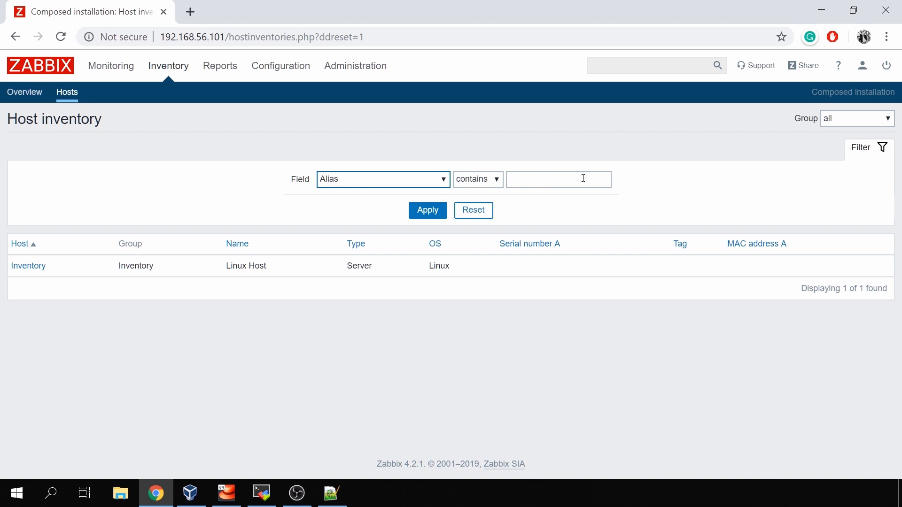
mouse_move(46, 354)
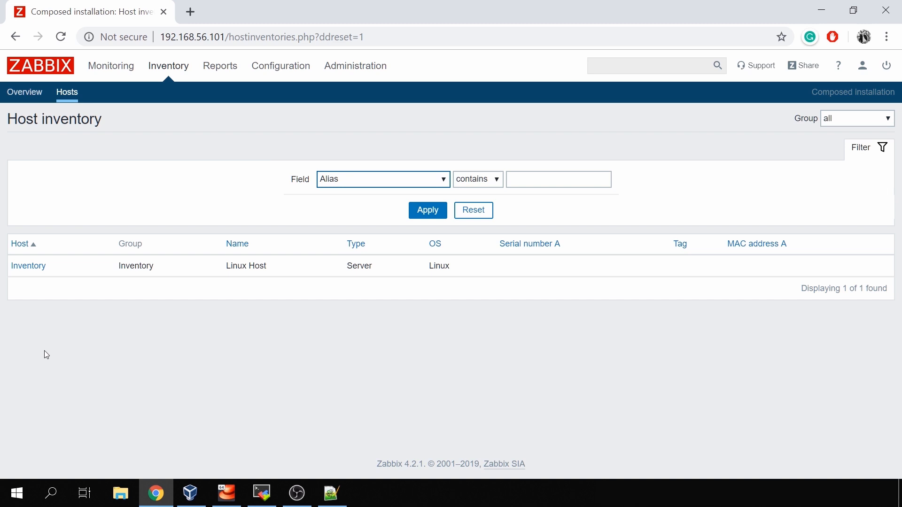
mouse_move(344, 278)
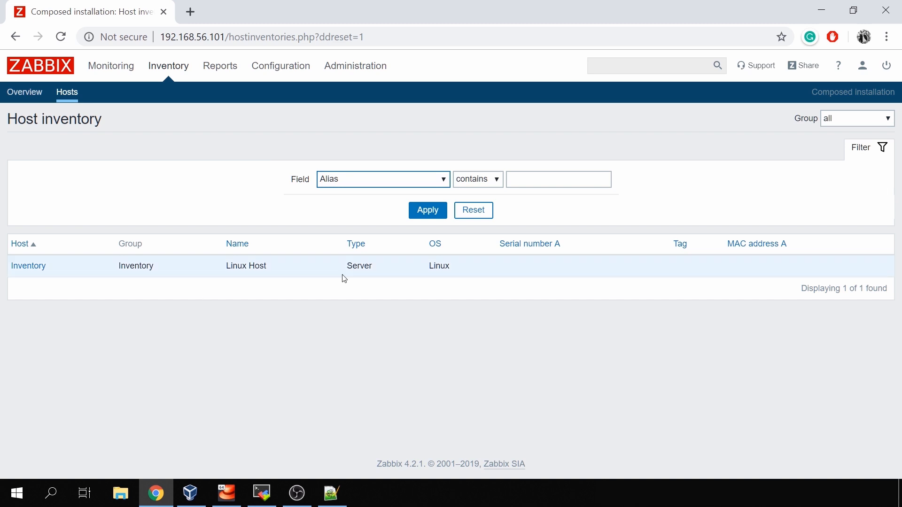
mouse_move(25, 92)
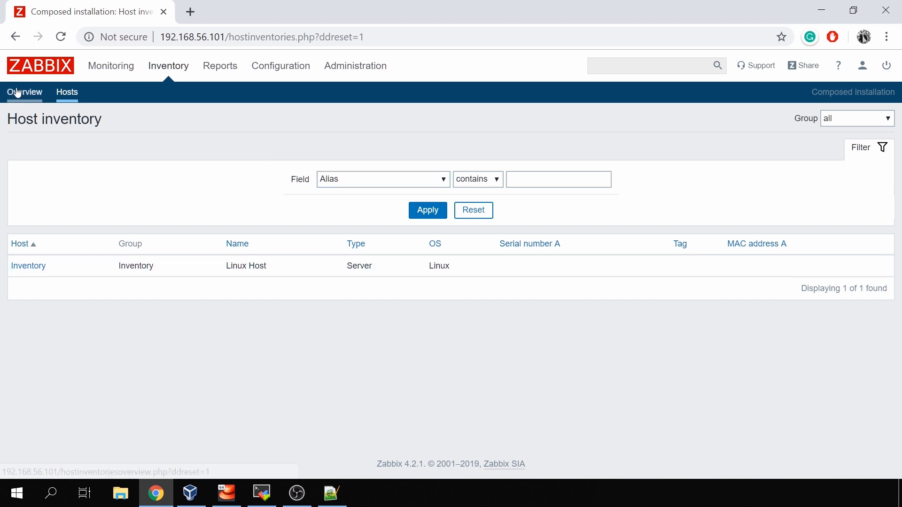
- Group the host inventory overview by Type and list the hosts whose Type is Server
click(24, 93)
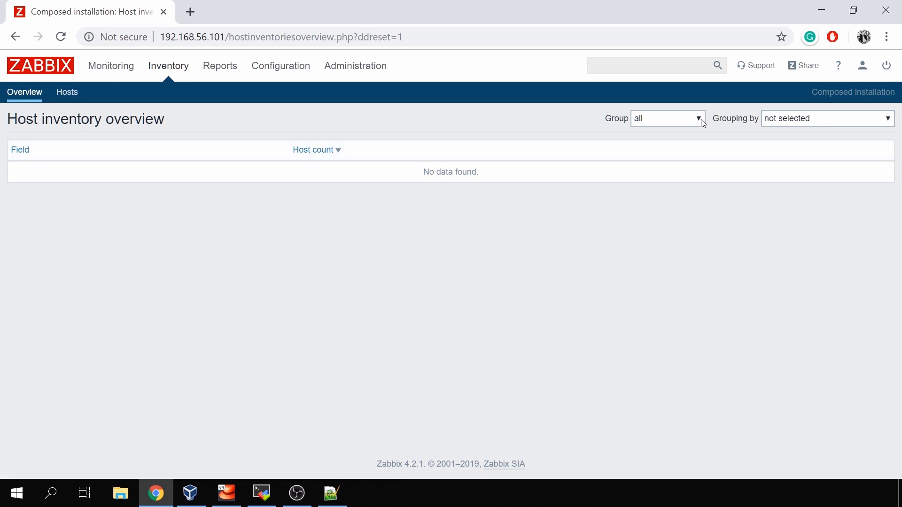
mouse_move(784, 131)
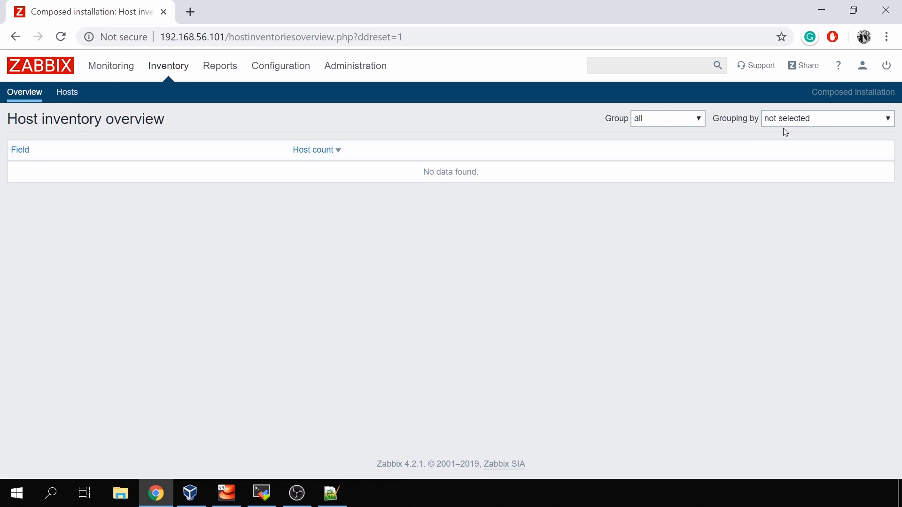
click(827, 119)
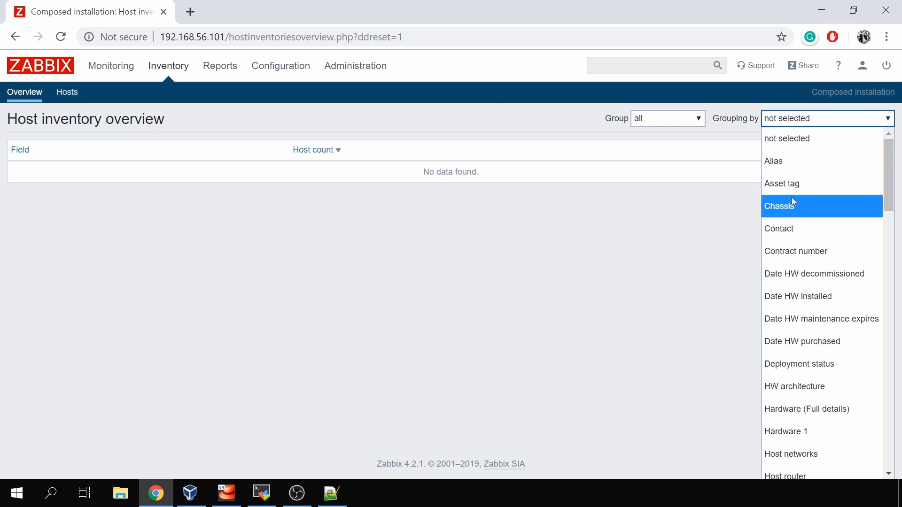
click(774, 468)
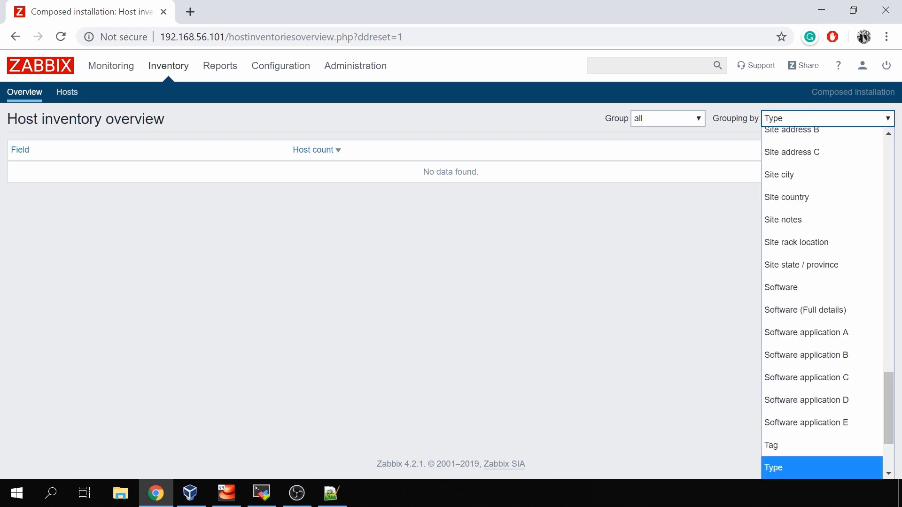
click(772, 468)
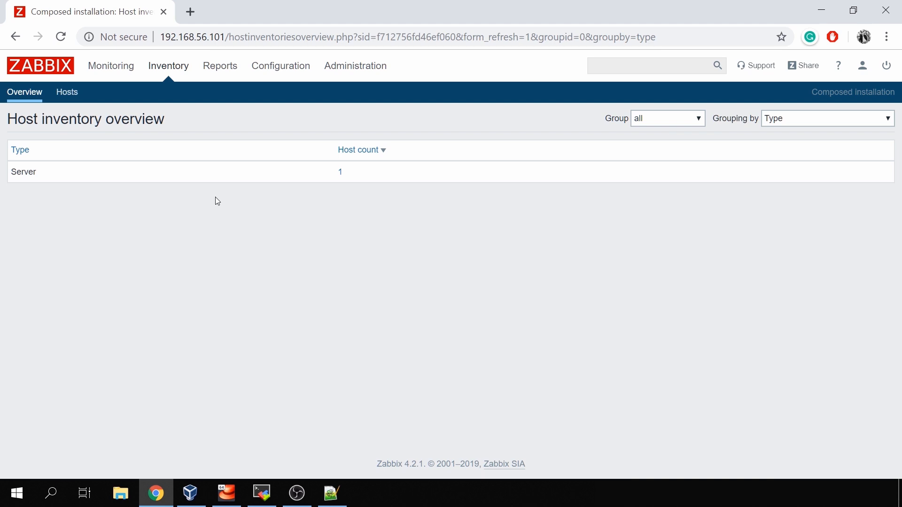
double_click(23, 171)
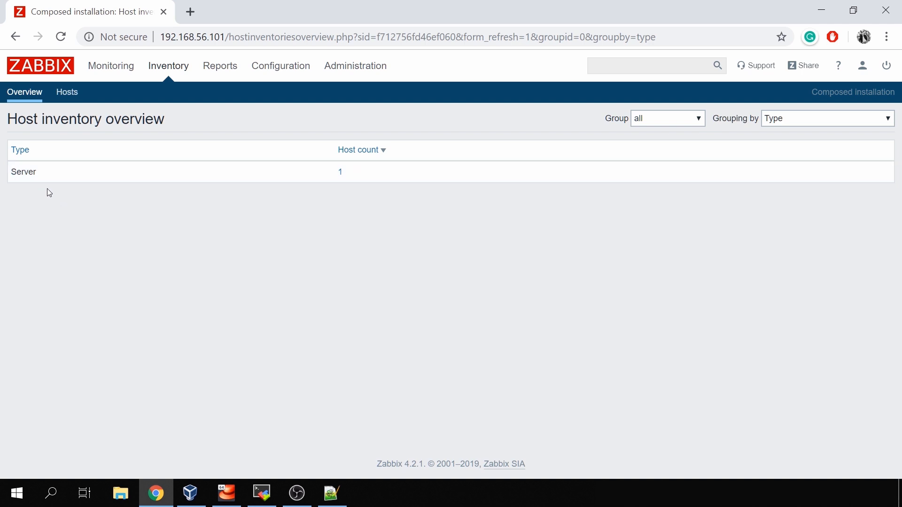
mouse_move(342, 177)
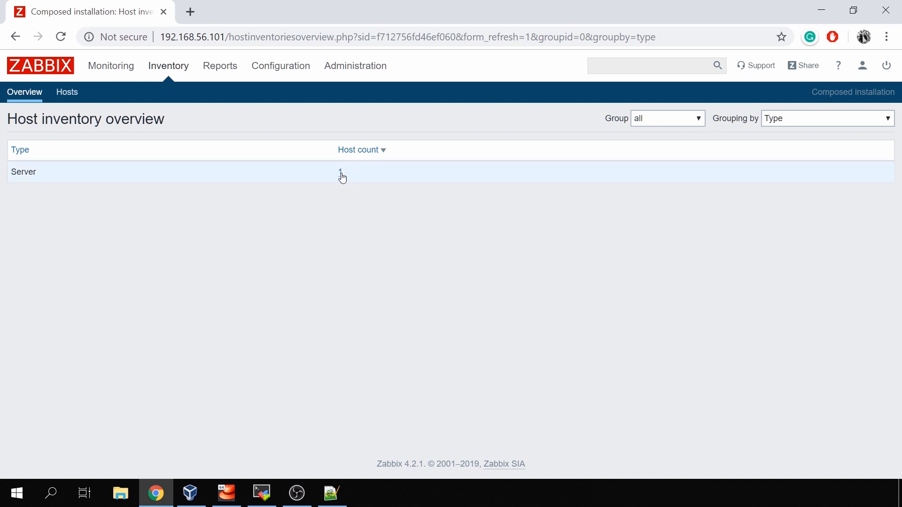
click(340, 172)
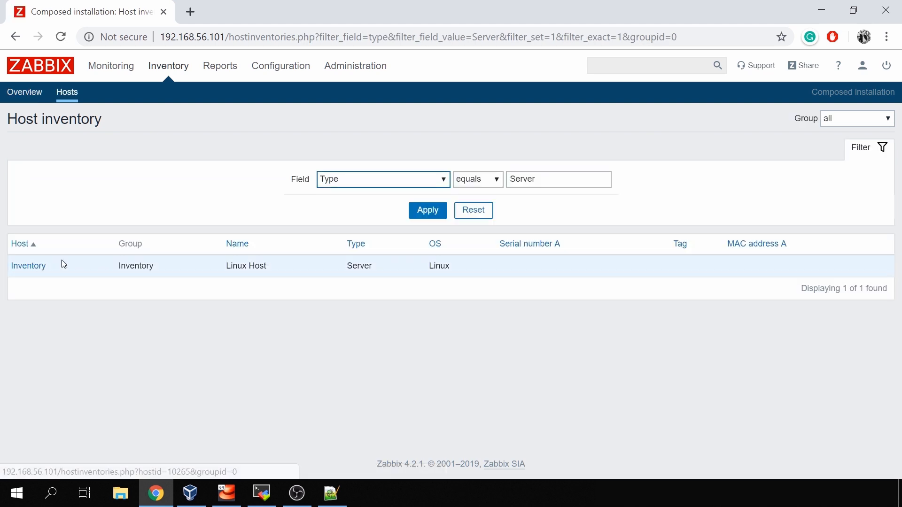
- View the Inventory host's inventory record, its Details and its Overview with agent interface 192.168.56.101
click(28, 265)
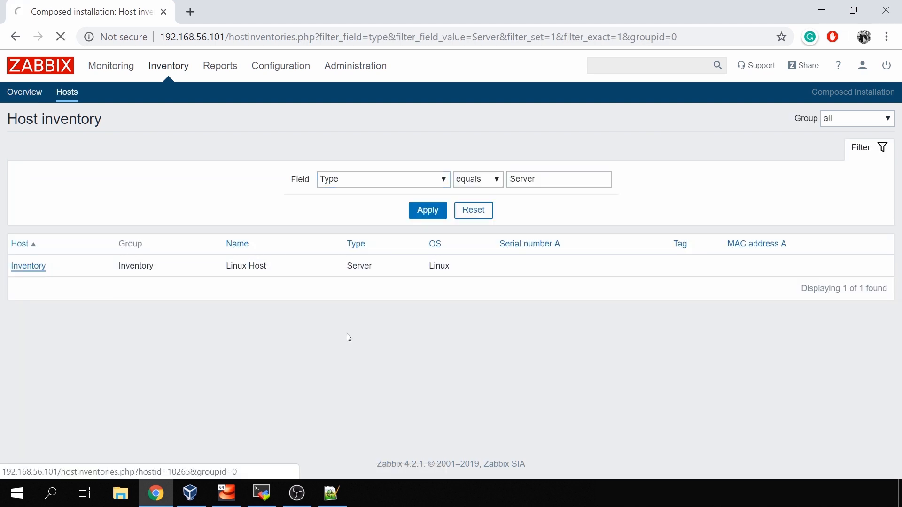
click(27, 266)
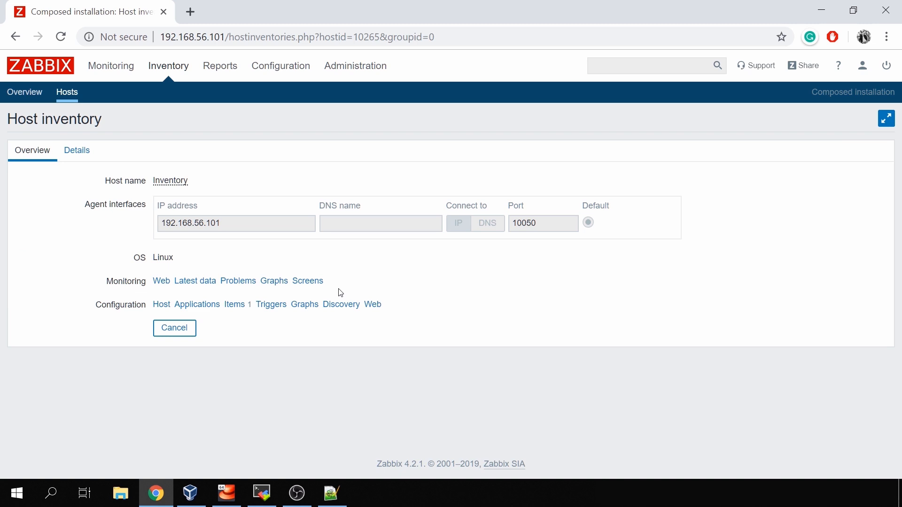
click(76, 150)
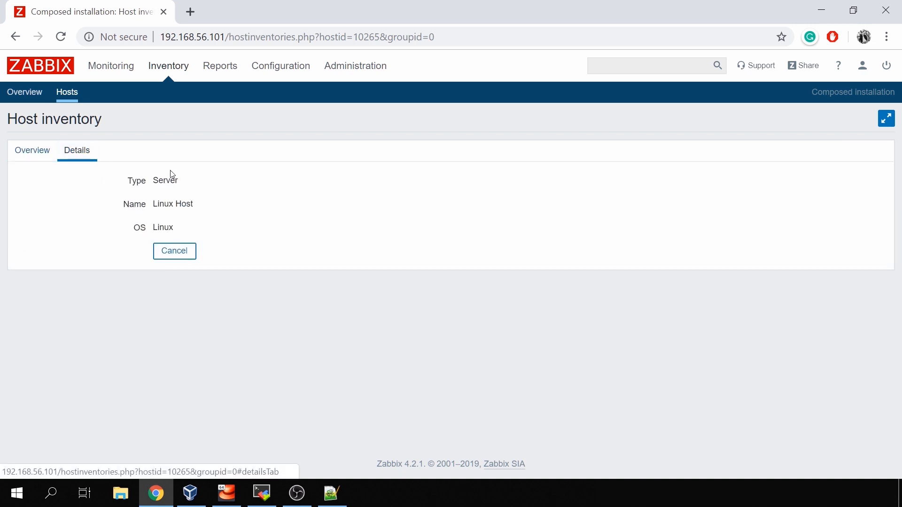
click(32, 150)
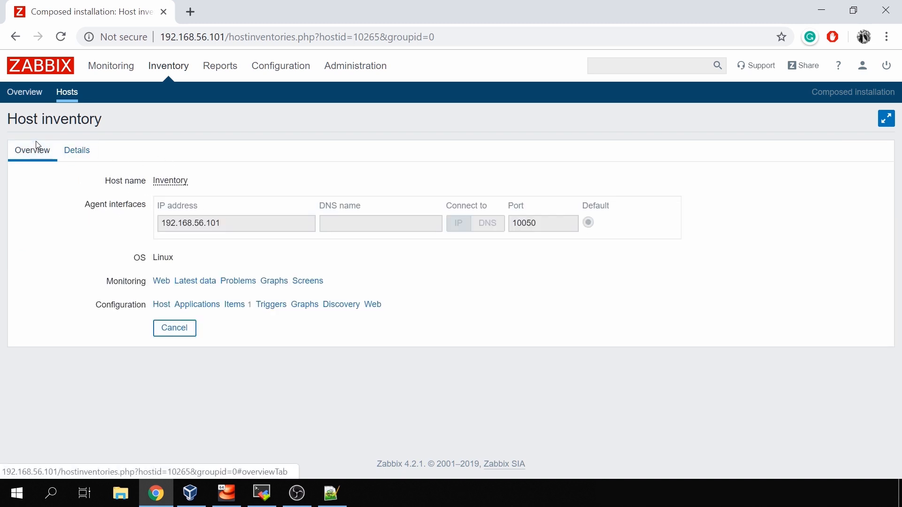
mouse_move(147, 245)
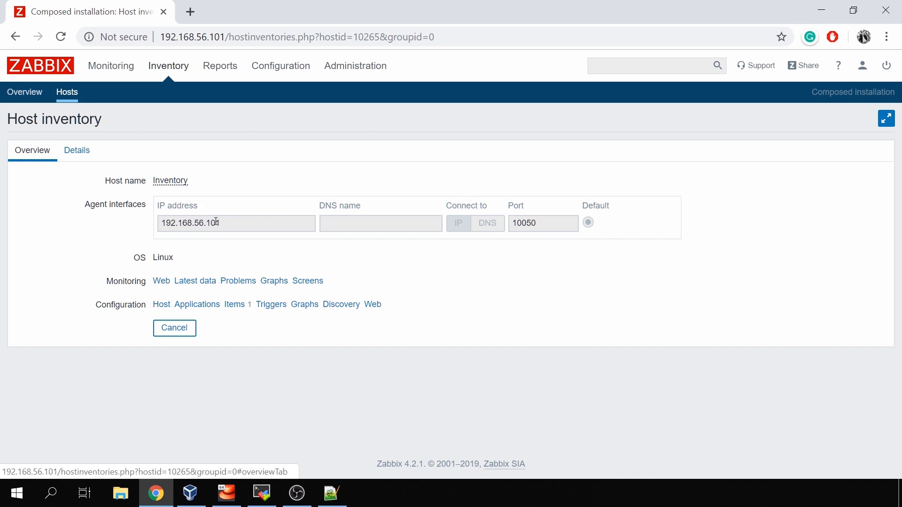
mouse_move(281, 270)
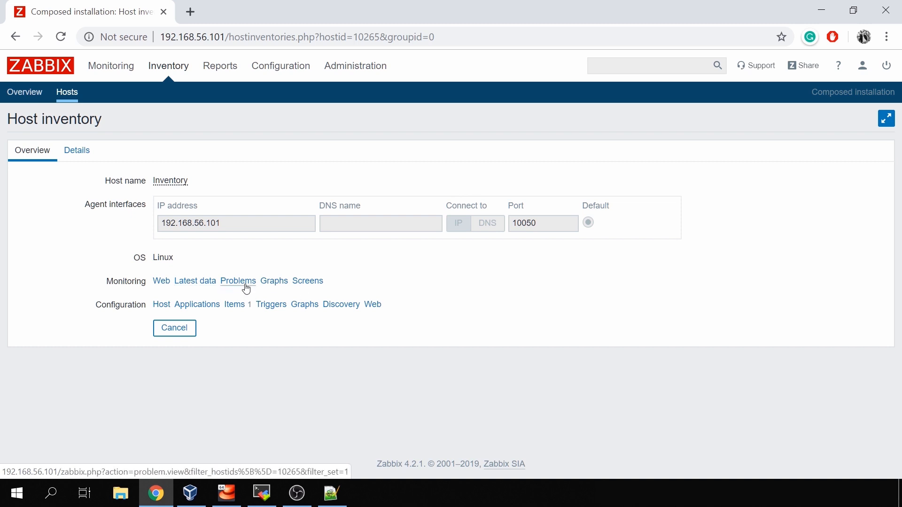
mouse_move(197, 304)
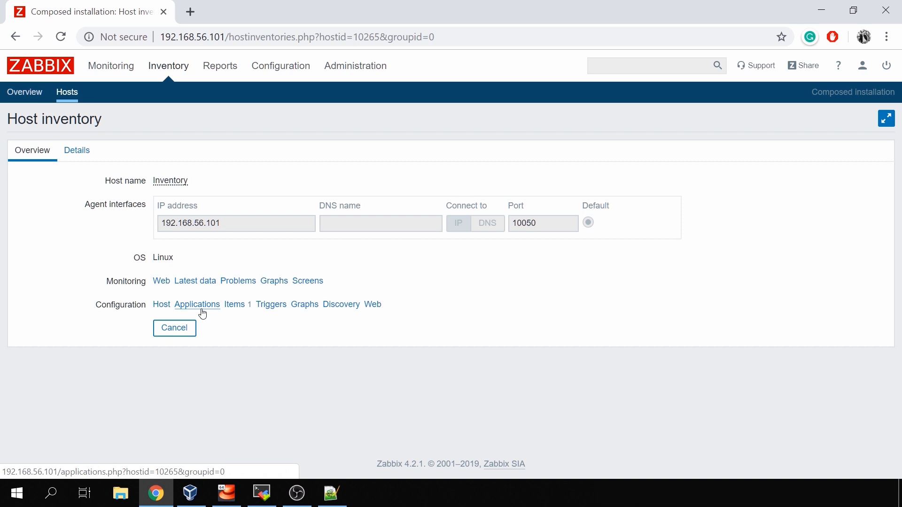
mouse_move(316, 290)
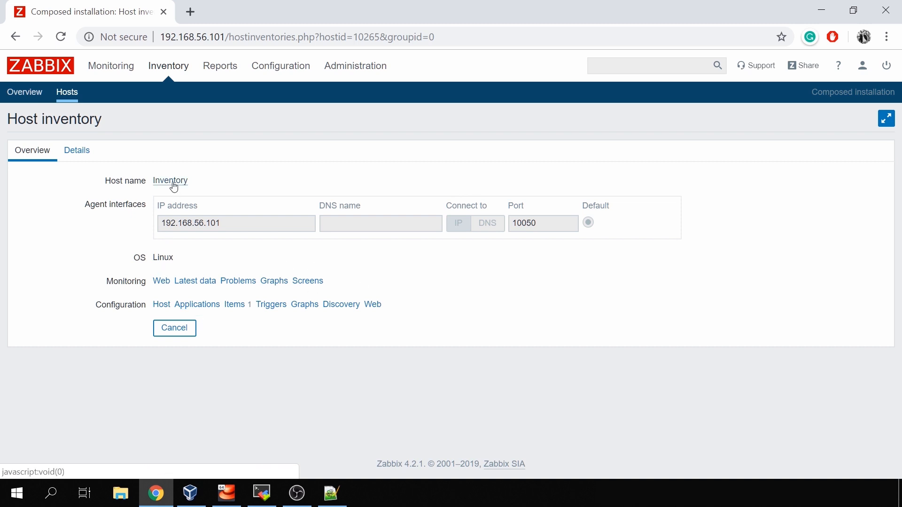
click(170, 181)
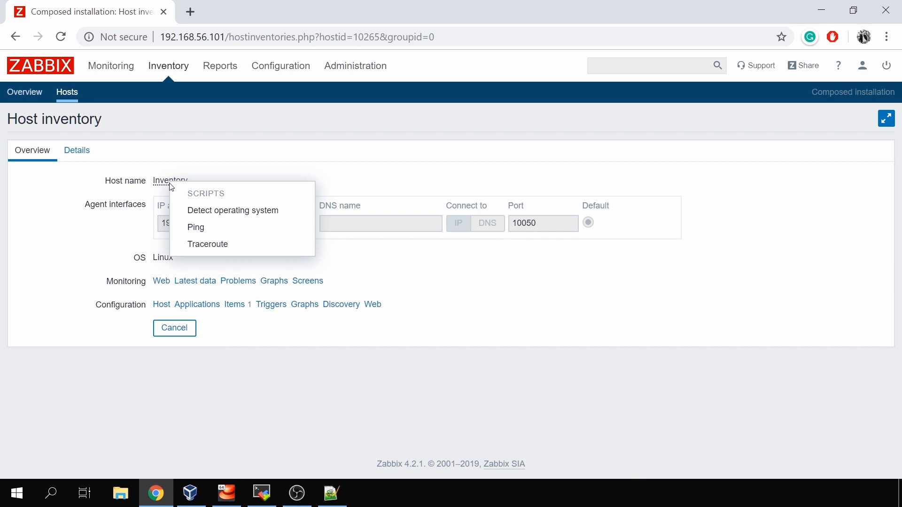
mouse_move(224, 204)
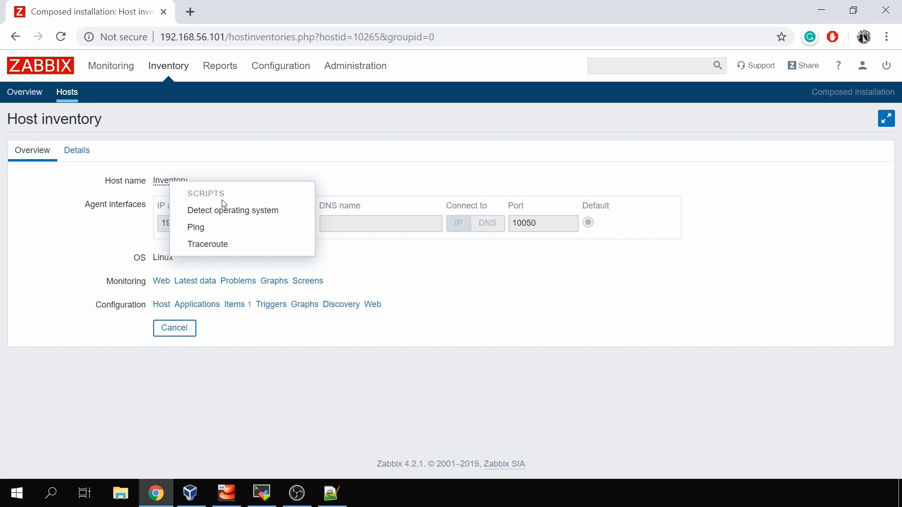
mouse_move(255, 210)
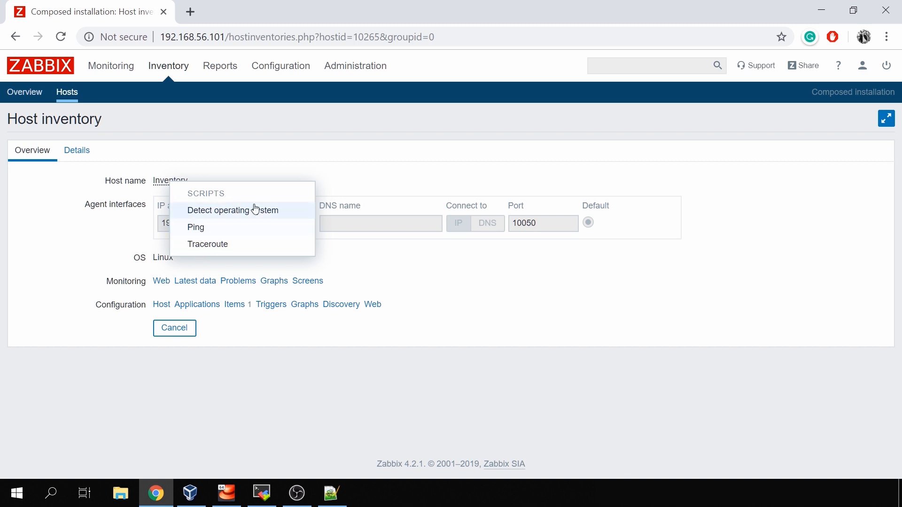
mouse_move(289, 220)
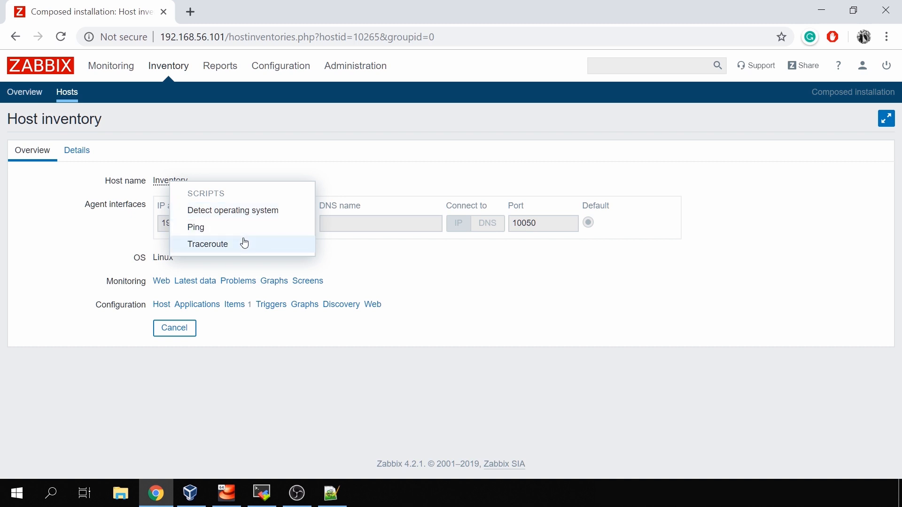
click(375, 185)
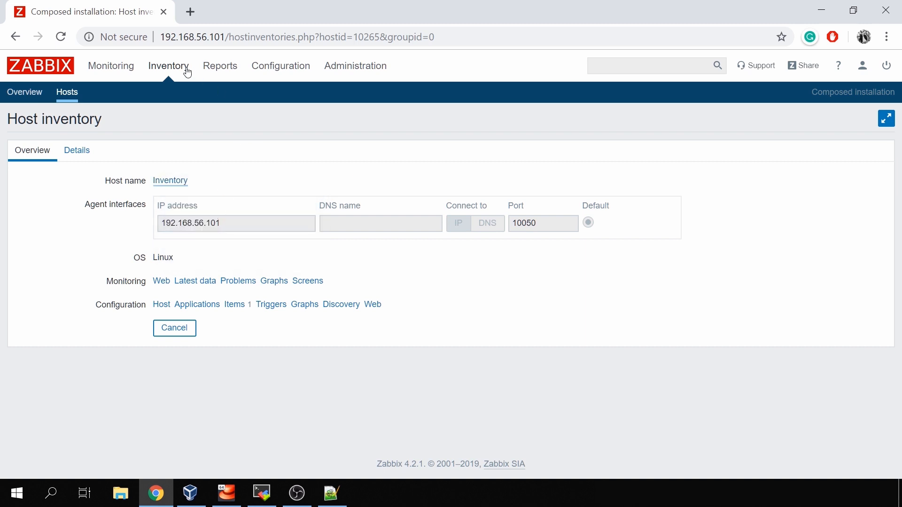
- Save the Inventory host with inventory mode Automatic from its Inventory settings
click(67, 92)
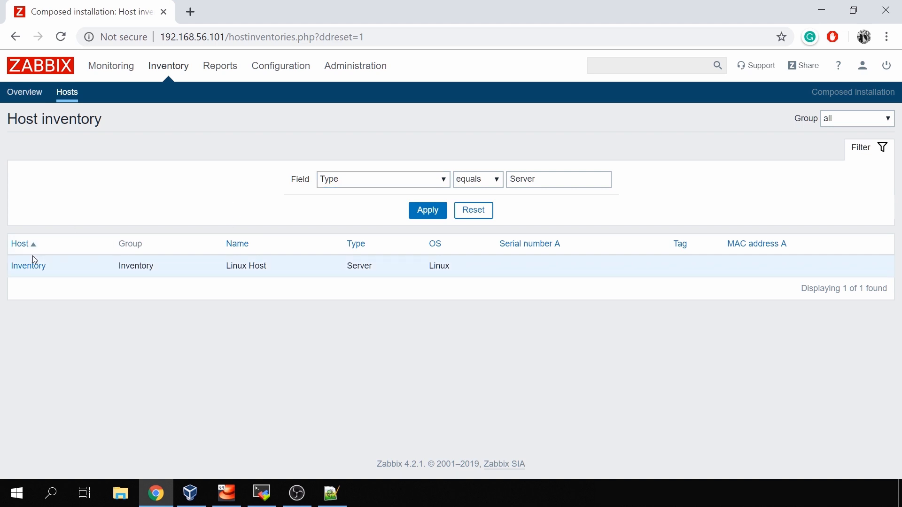
click(27, 265)
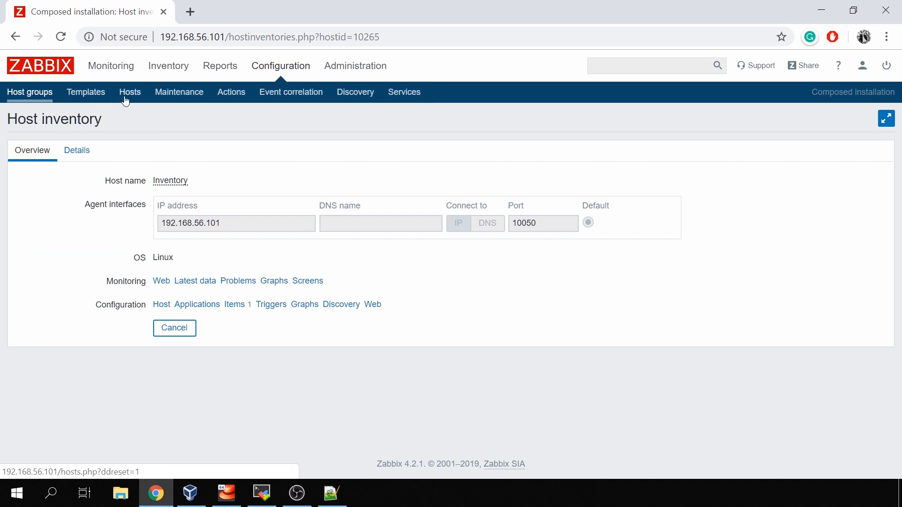
click(129, 92)
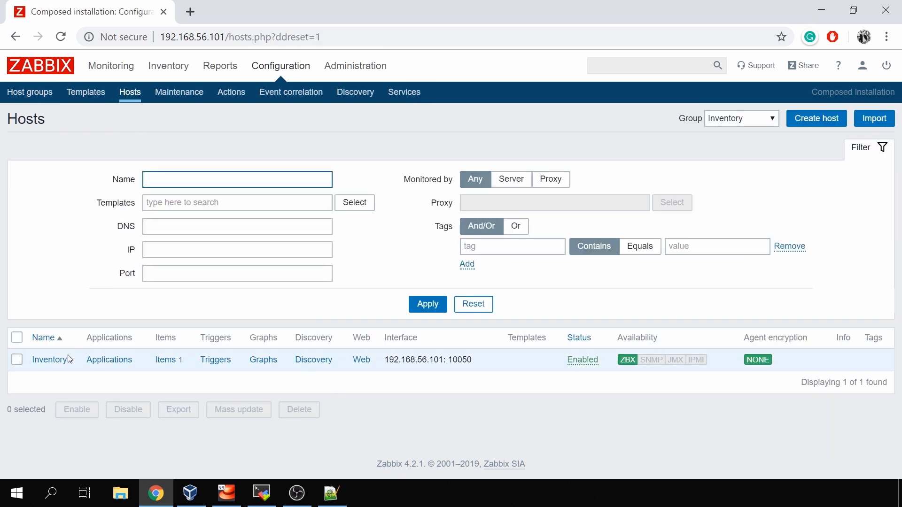
click(50, 360)
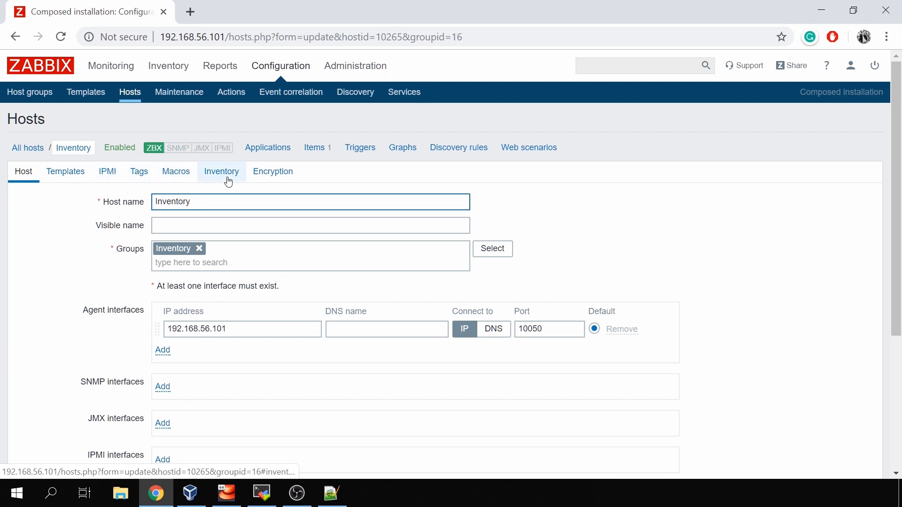
click(222, 171)
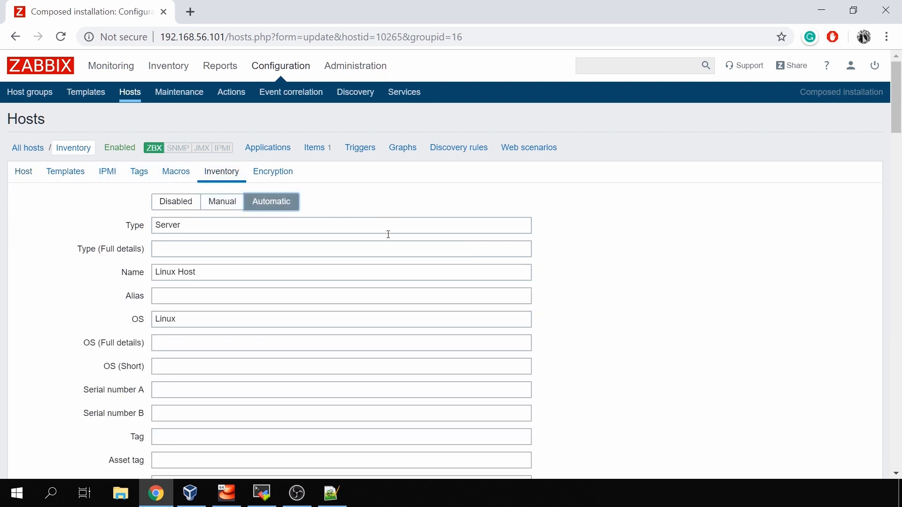
scroll(down, 3)
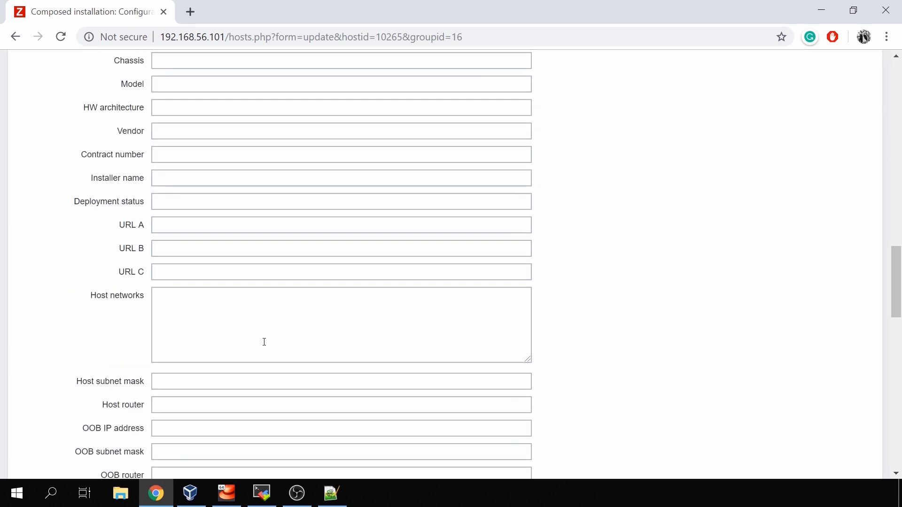
scroll(down, 3)
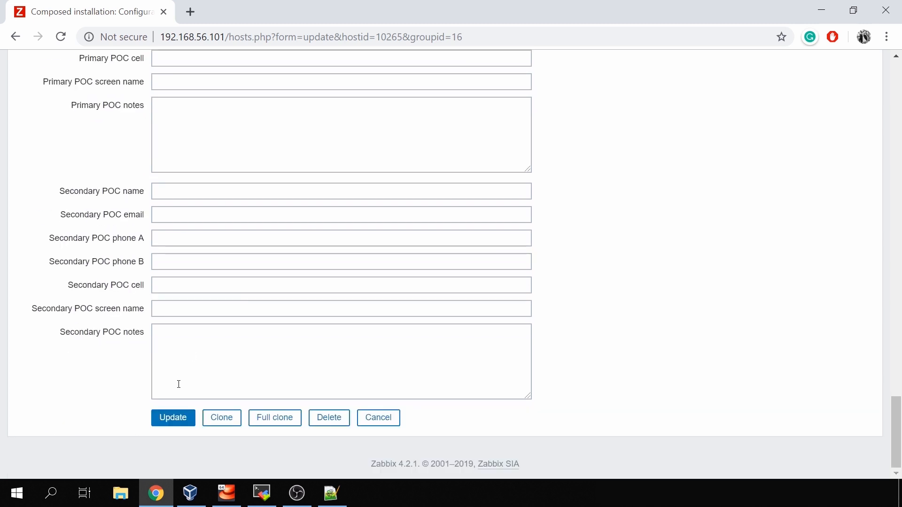
click(173, 417)
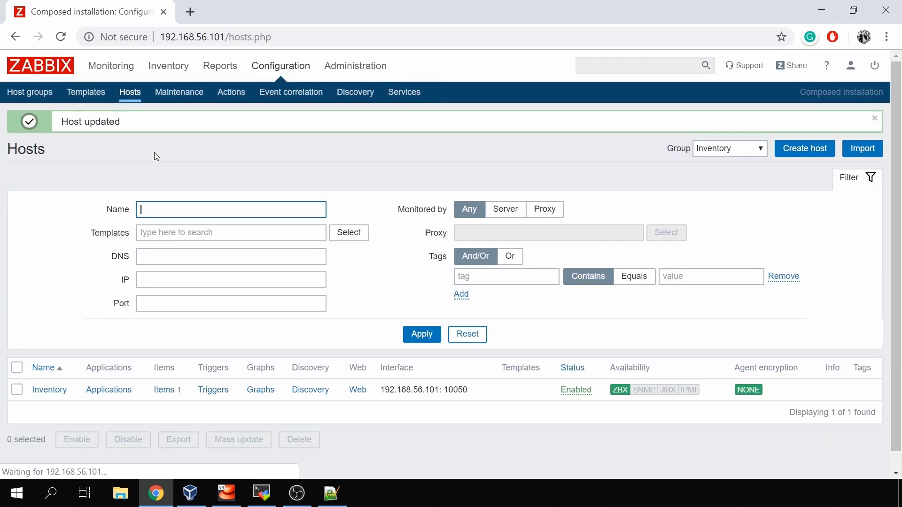
- Reopen the host to check its automatic inventory and go to its items list
click(48, 389)
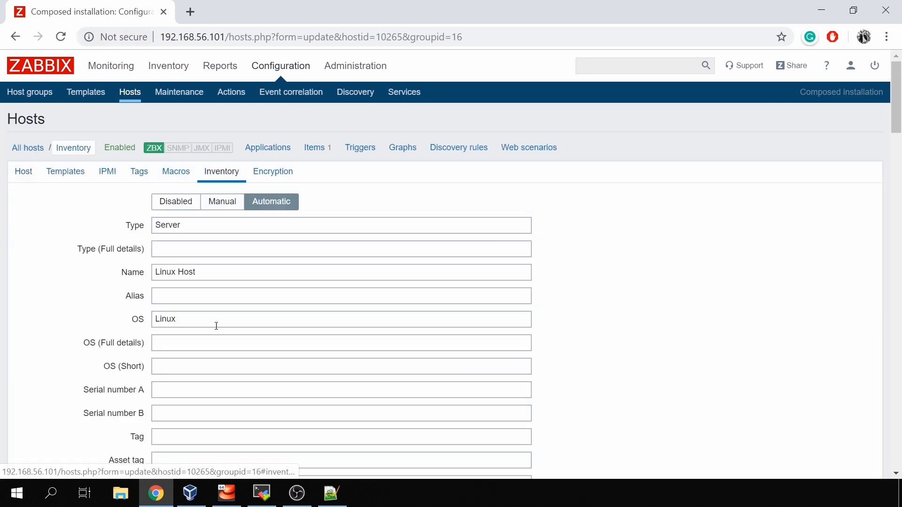
scroll(down, 3)
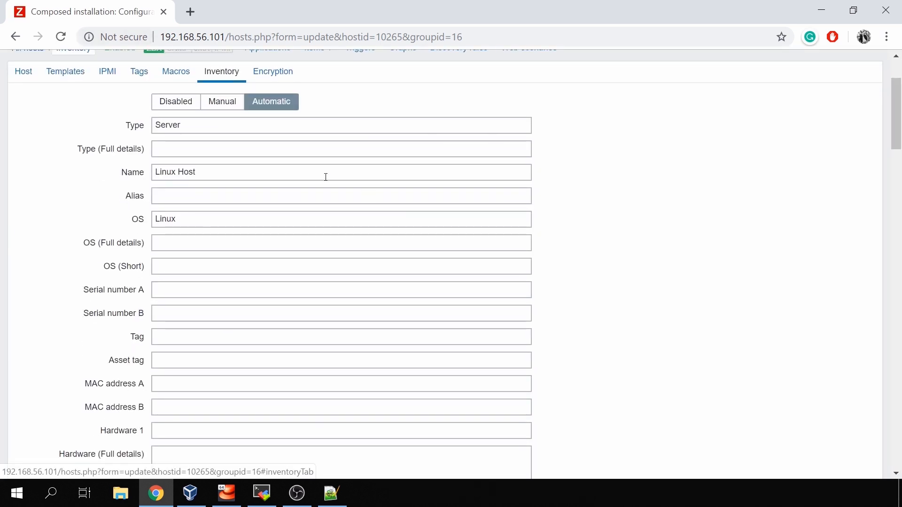
scroll(down, 3)
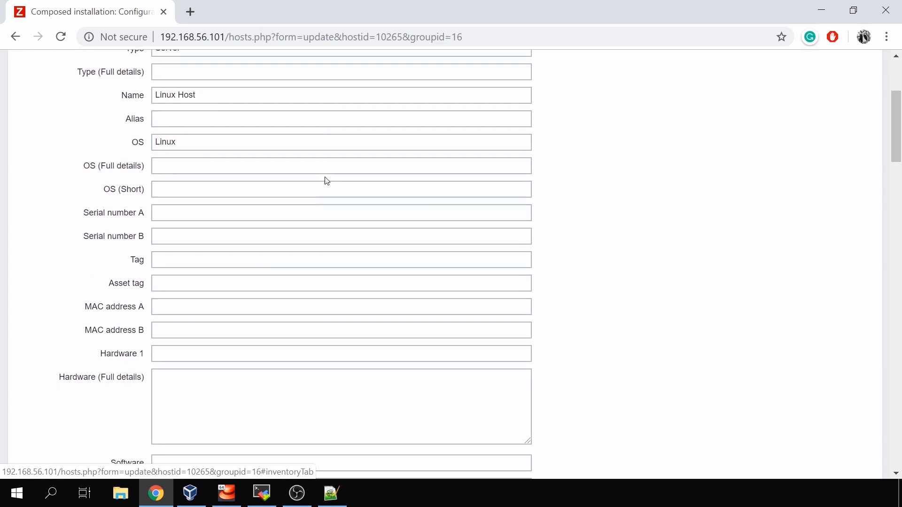
scroll(down, 3)
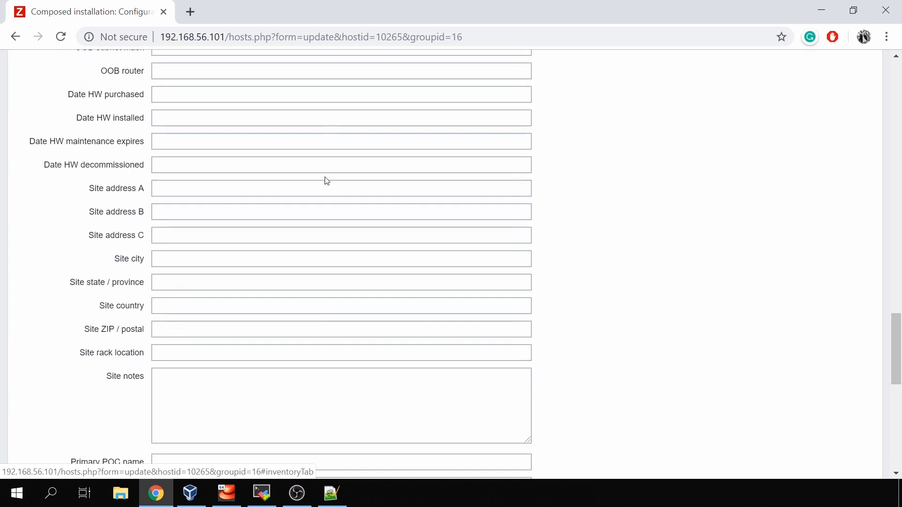
scroll(up, 3)
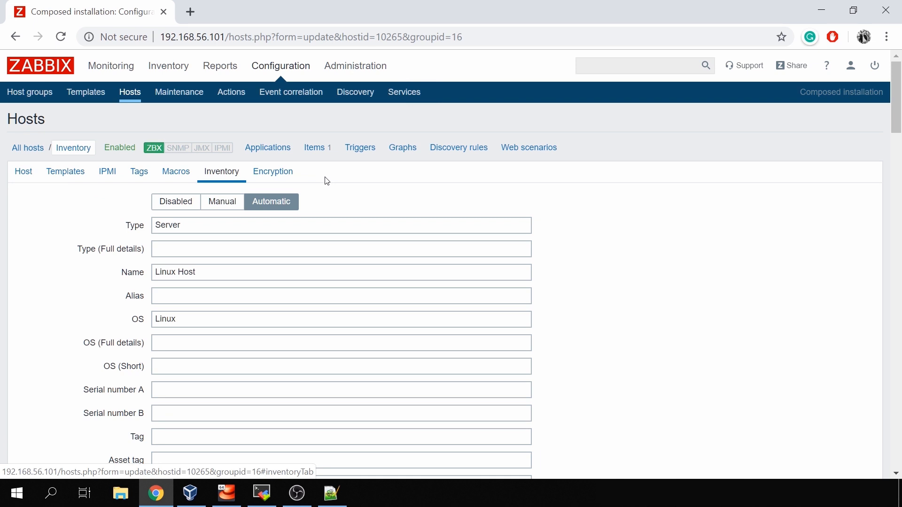
click(314, 147)
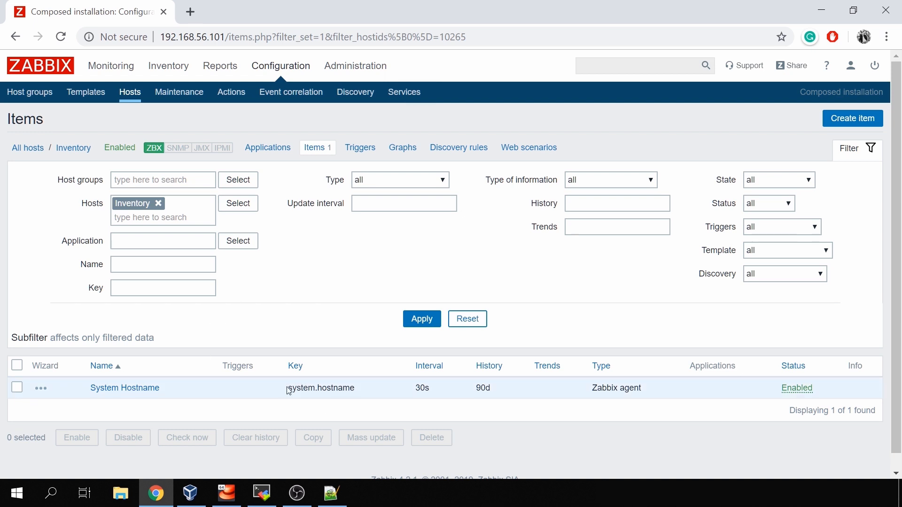
- Select the key system.hostname, visit the terminal, then edit the System Hostname item
double_click(321, 388)
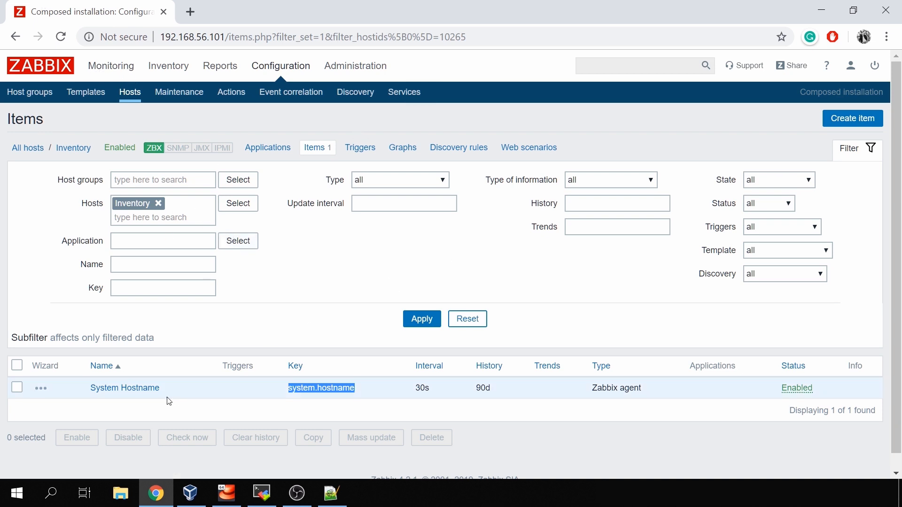
click(261, 493)
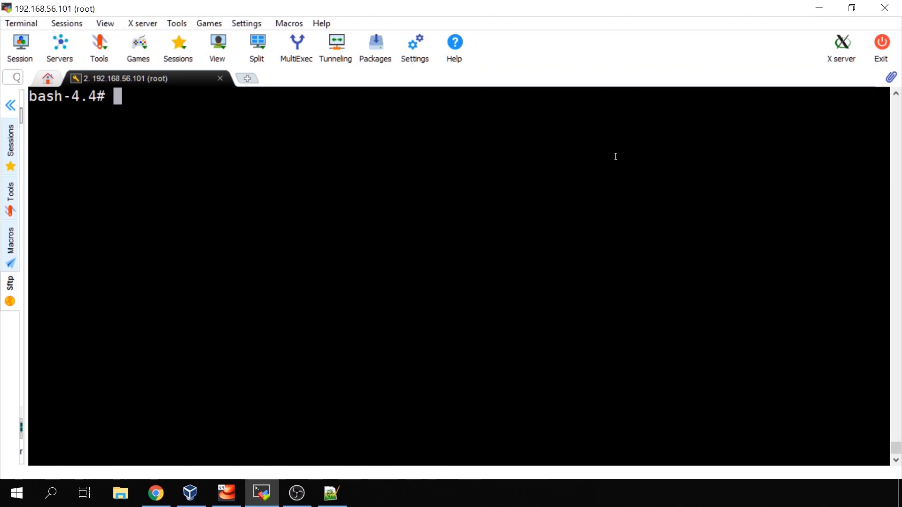
mouse_move(326, 307)
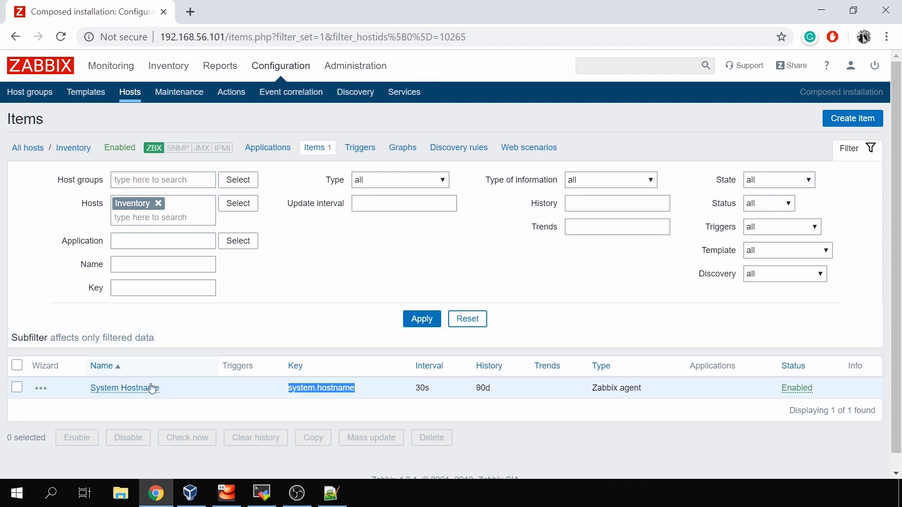
click(121, 388)
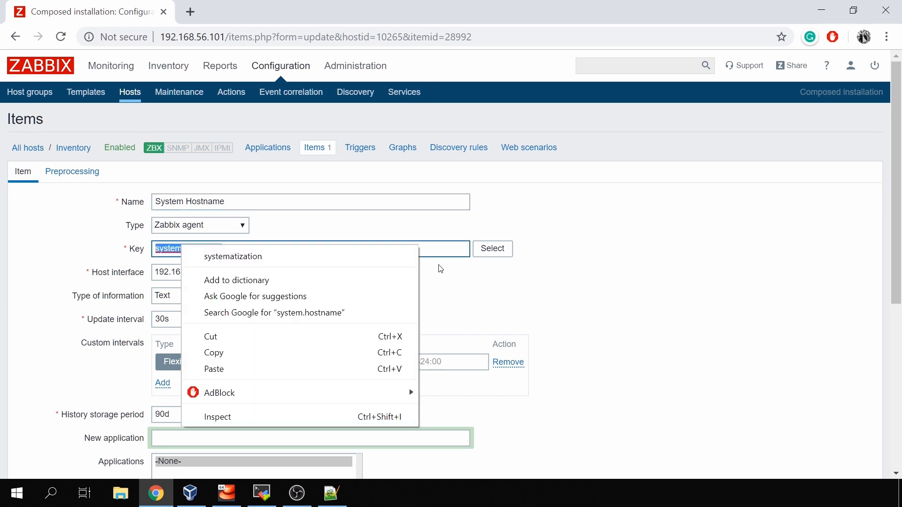
- Set 'Populates host inventory field' to Tag on the System Hostname item and update it
click(650, 337)
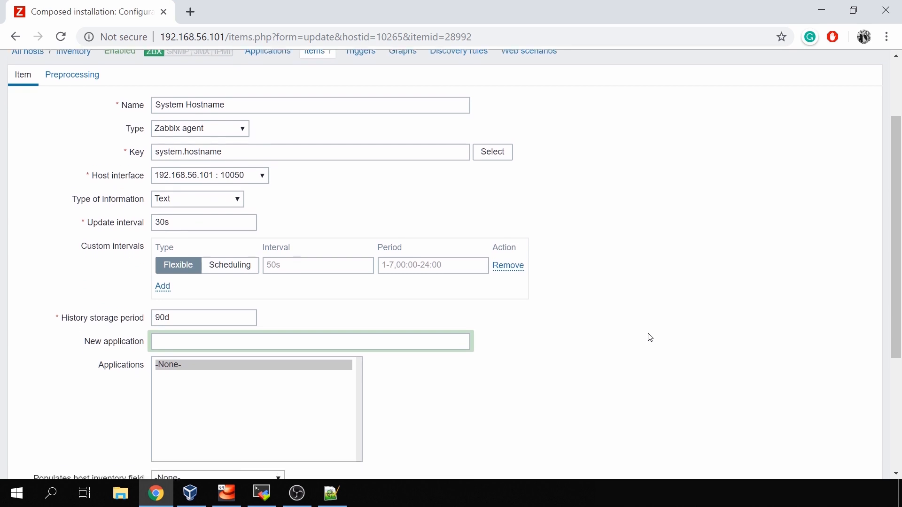
scroll(down, 3)
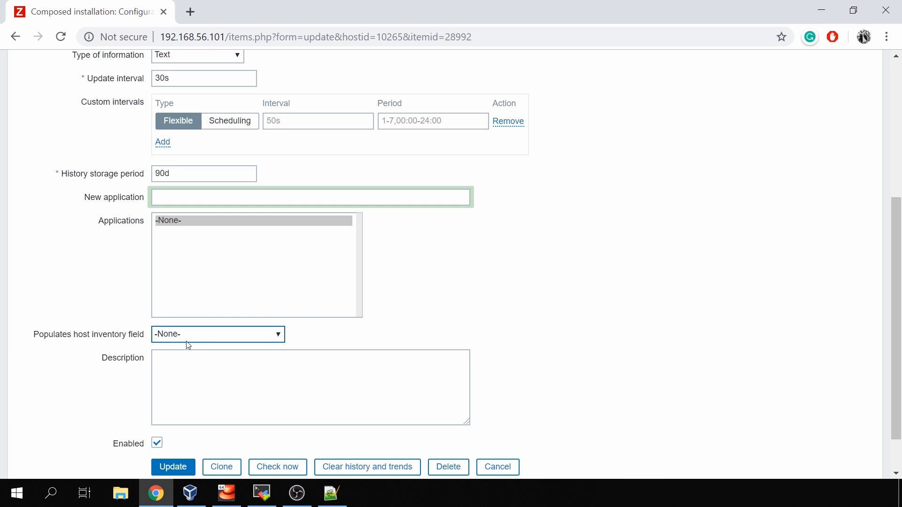
click(217, 334)
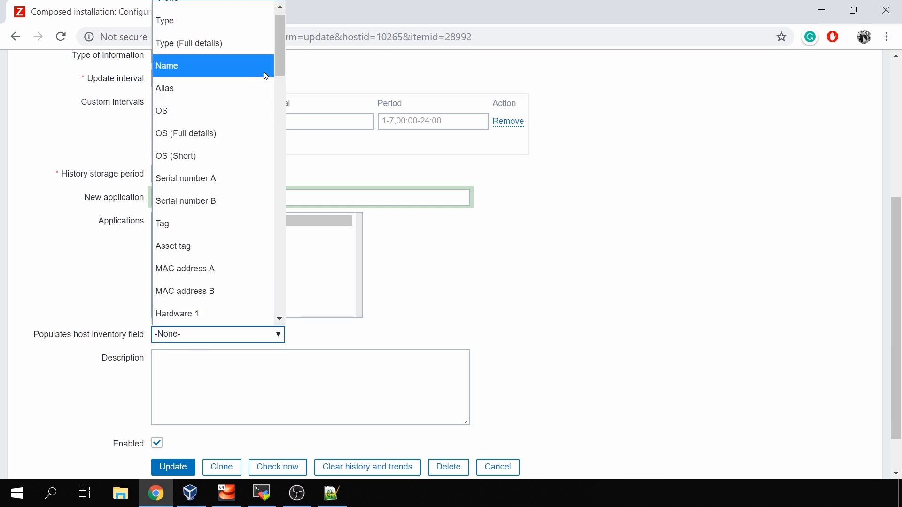
mouse_move(213, 132)
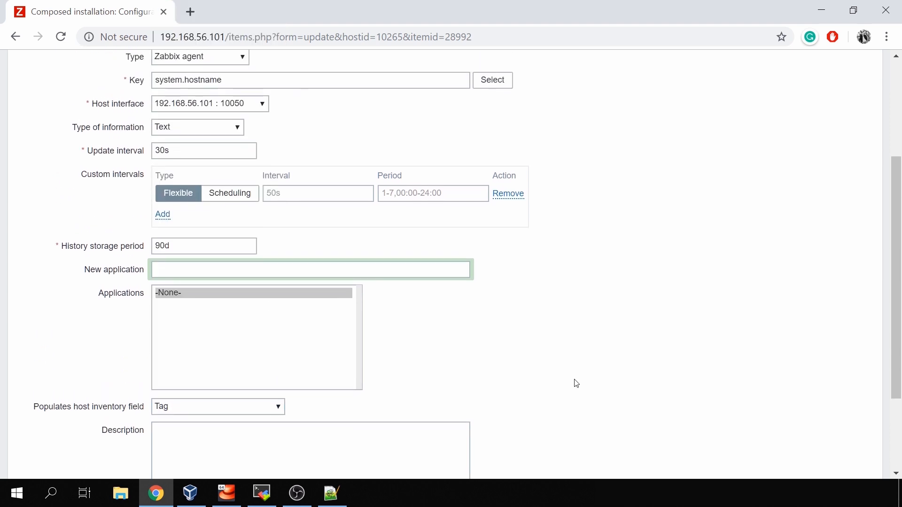
scroll(down, 3)
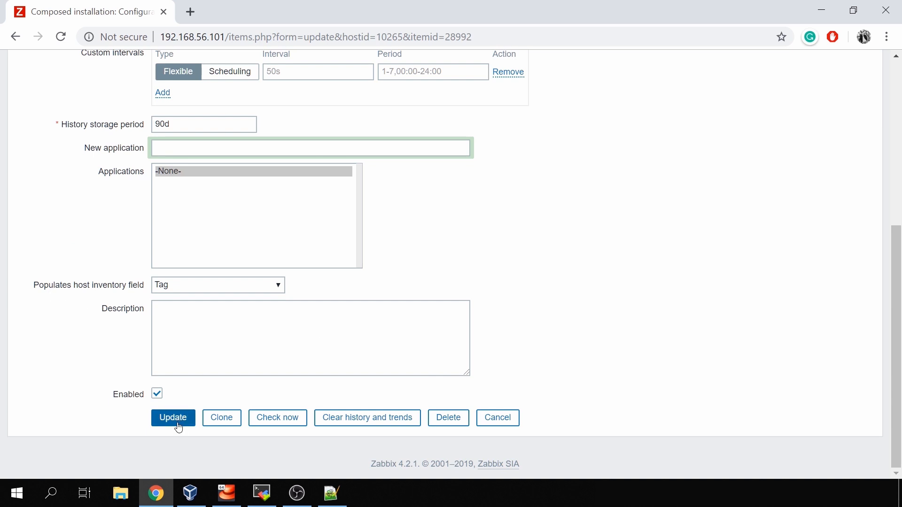
click(172, 418)
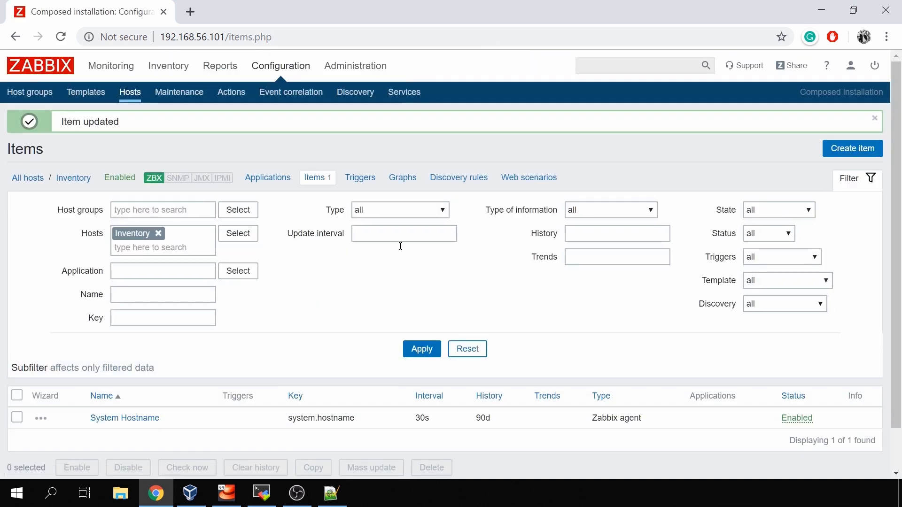
mouse_move(121, 157)
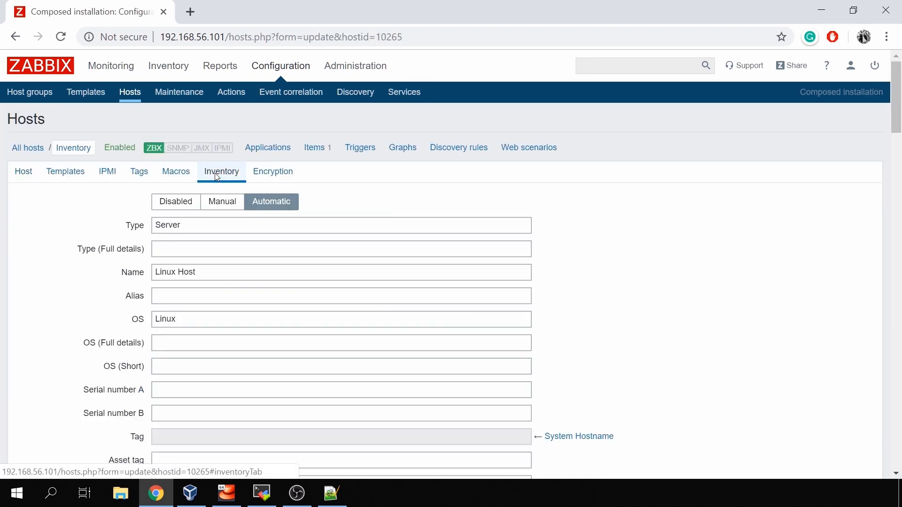
- Return to the Inventory host's inventory fields from the items list
scroll(down, 3)
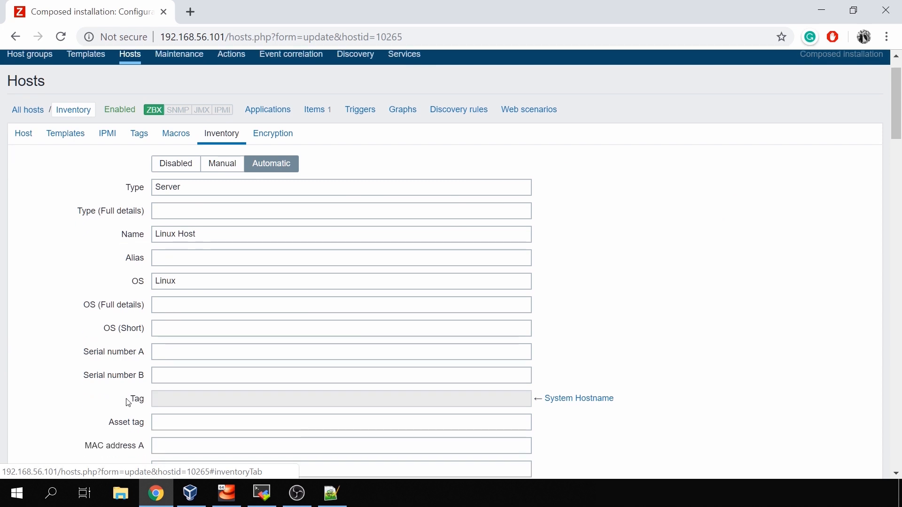
double_click(136, 398)
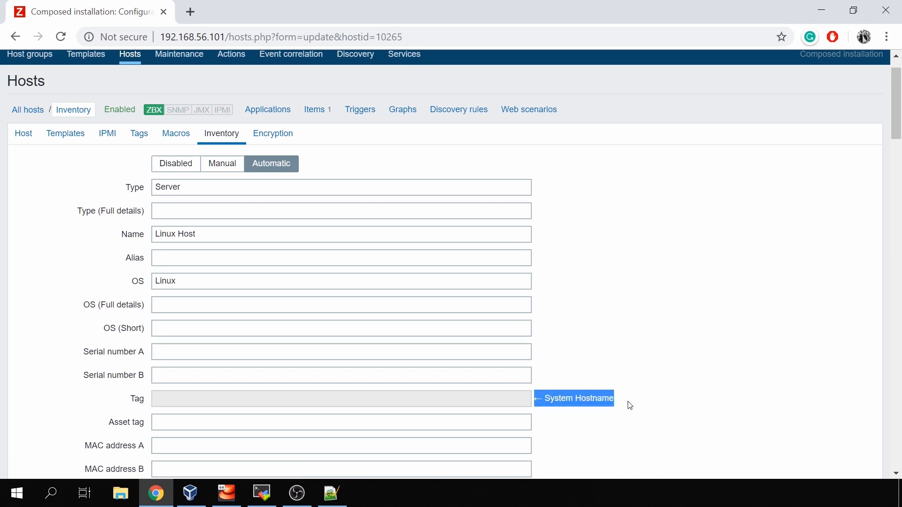
mouse_move(416, 393)
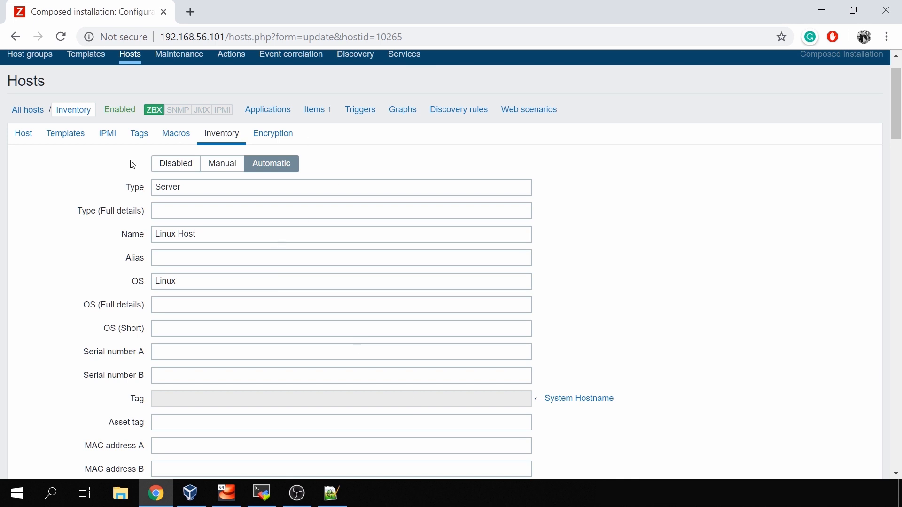
mouse_move(325, 107)
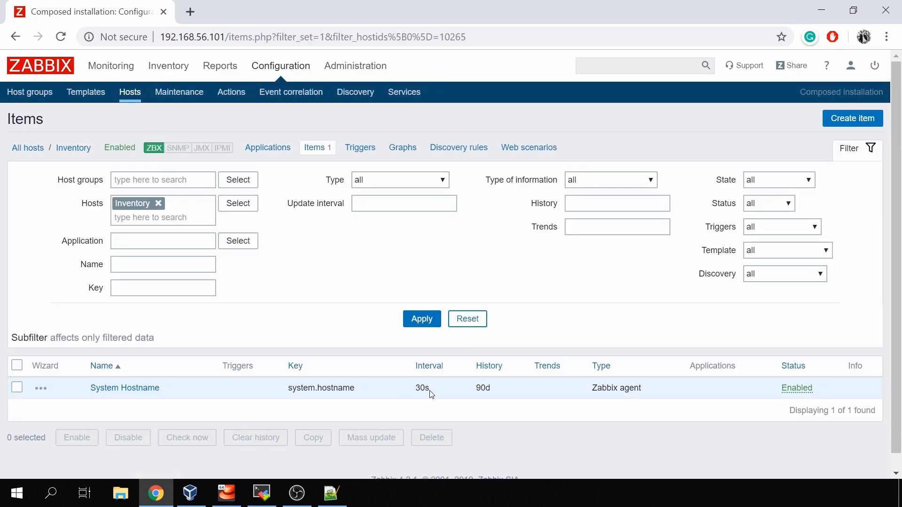
double_click(422, 388)
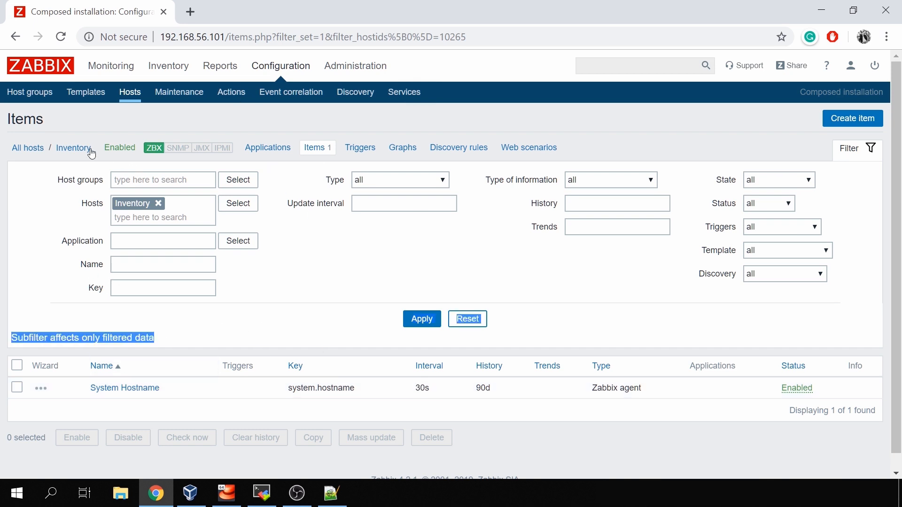
click(73, 147)
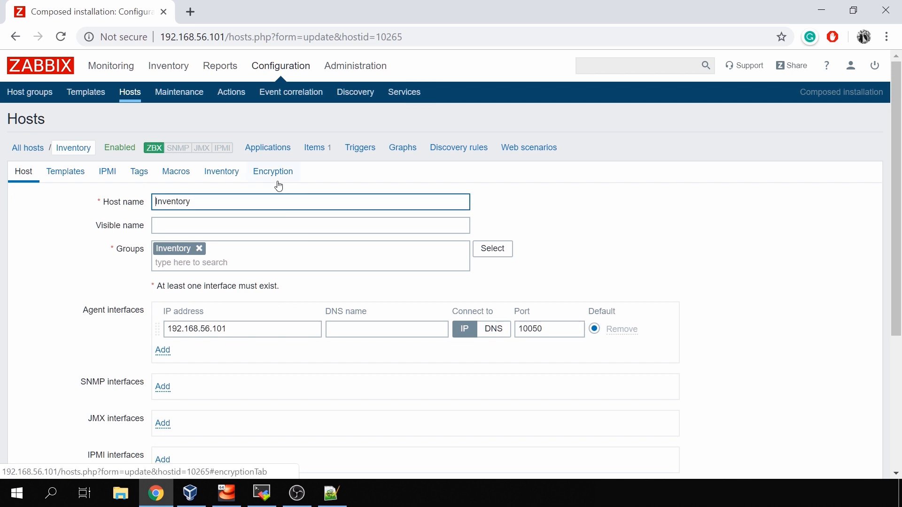
click(221, 171)
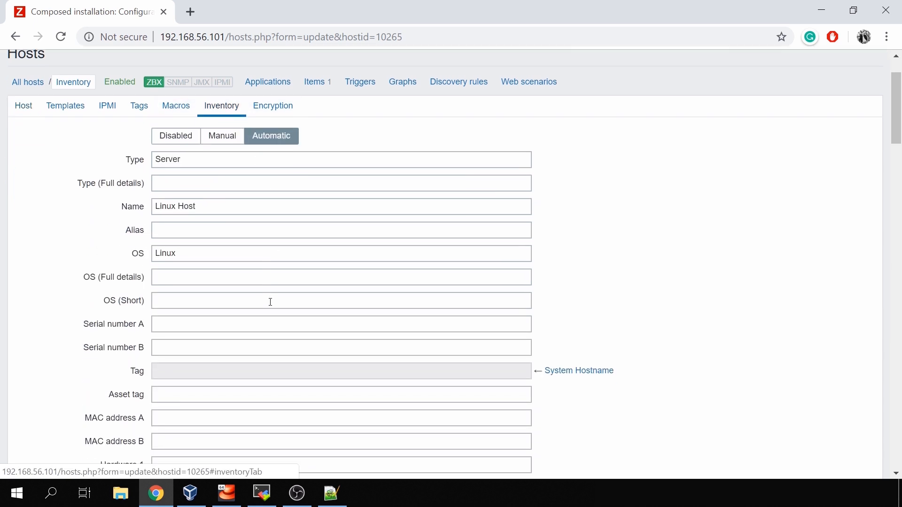
mouse_move(235, 304)
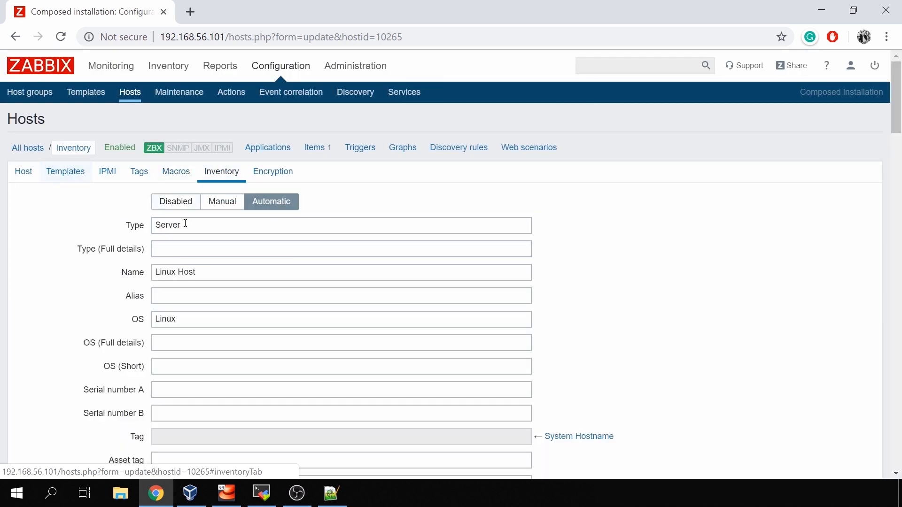
- Reload the host and confirm the Tag field shows Zabbix-Series from System Hostname
click(23, 171)
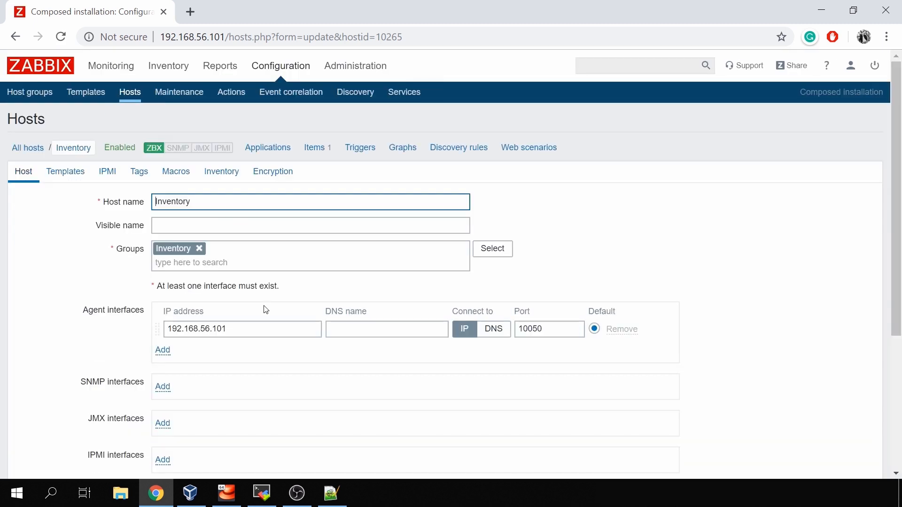
click(220, 171)
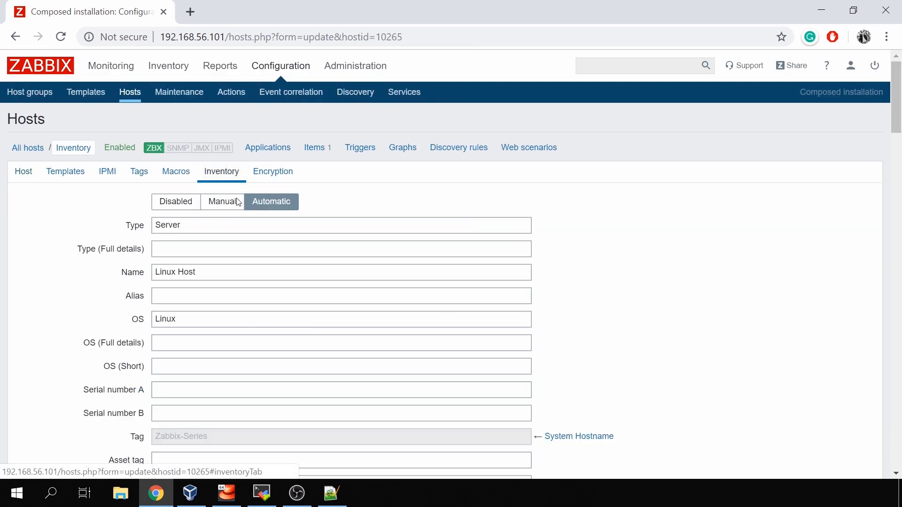
scroll(down, 3)
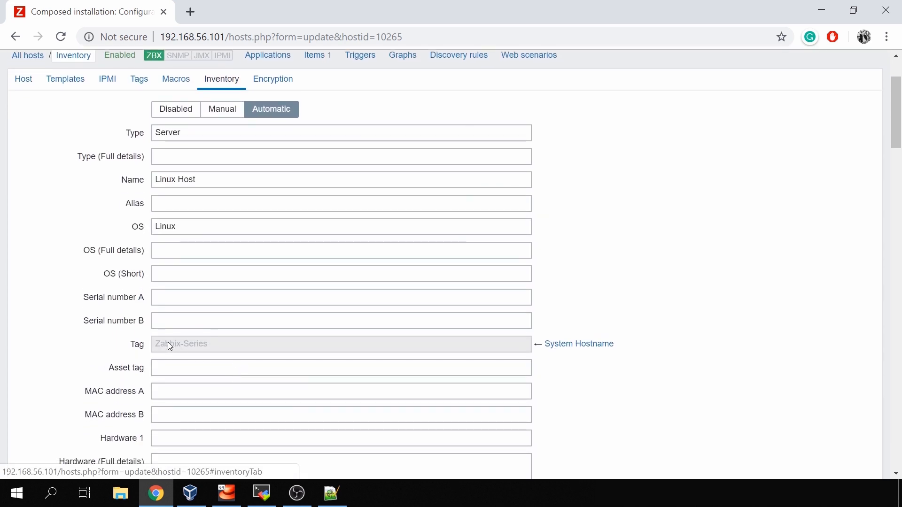
mouse_move(235, 347)
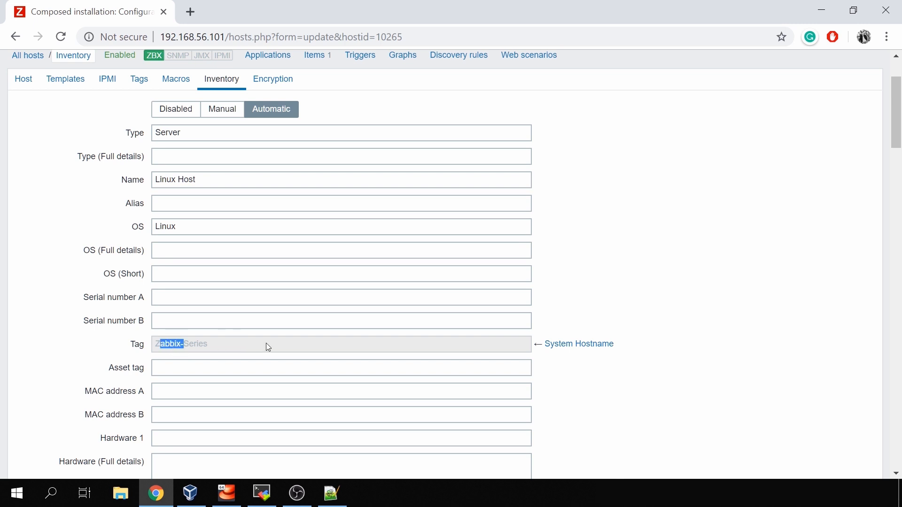
- In the server terminal, run exit then hostname, which returns Zabbix-Series, and return to the browser
click(261, 493)
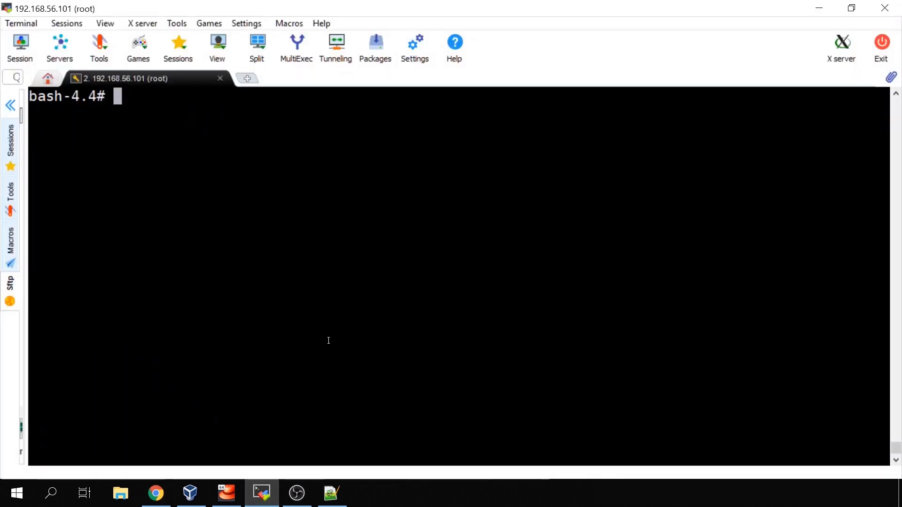
text(exit)
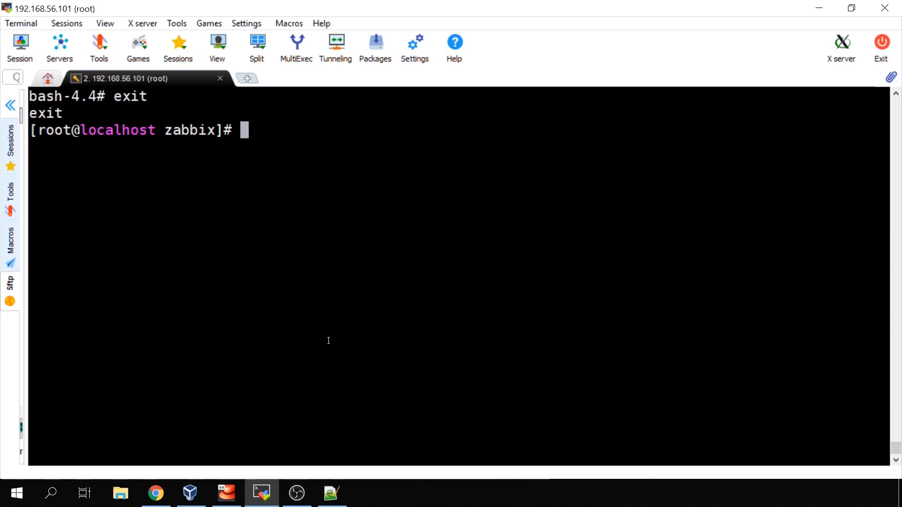
text(hostname)
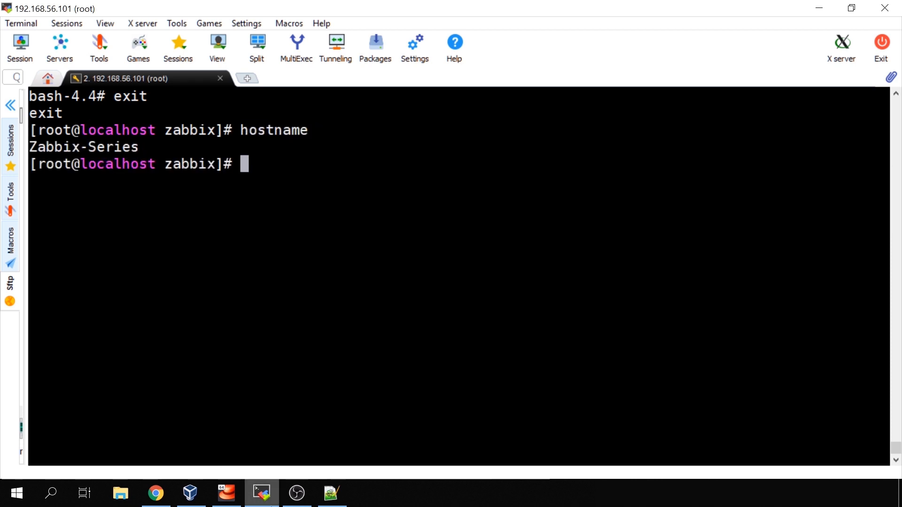
click(155, 494)
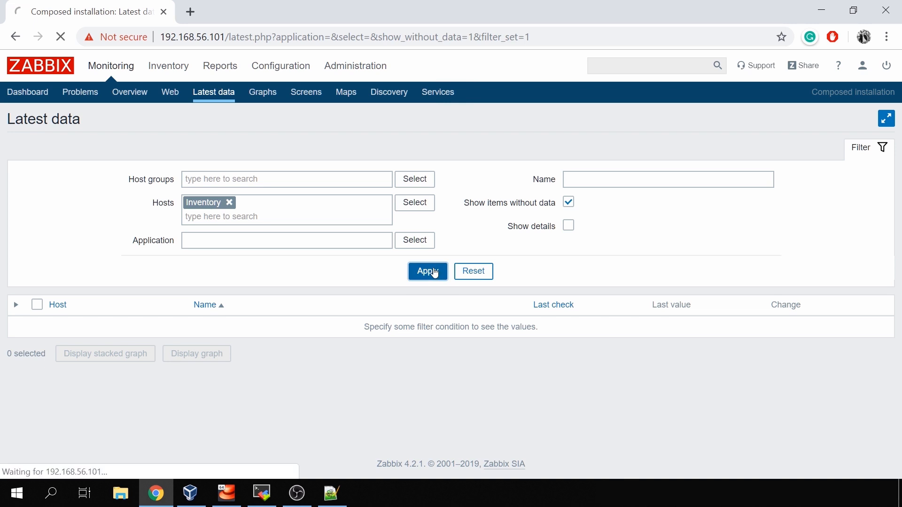
- Refresh Latest data for the Inventory host until System Hostname shows Zabbix-Series
click(427, 271)
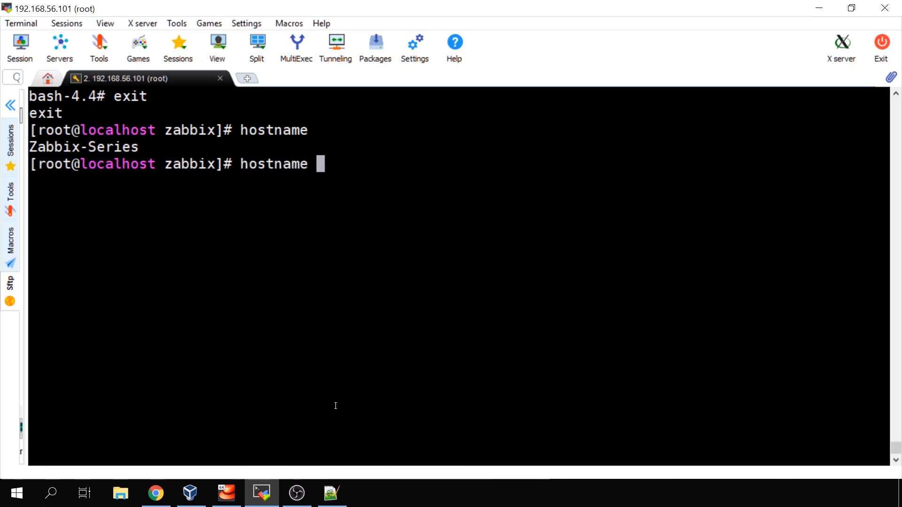
text(Z)
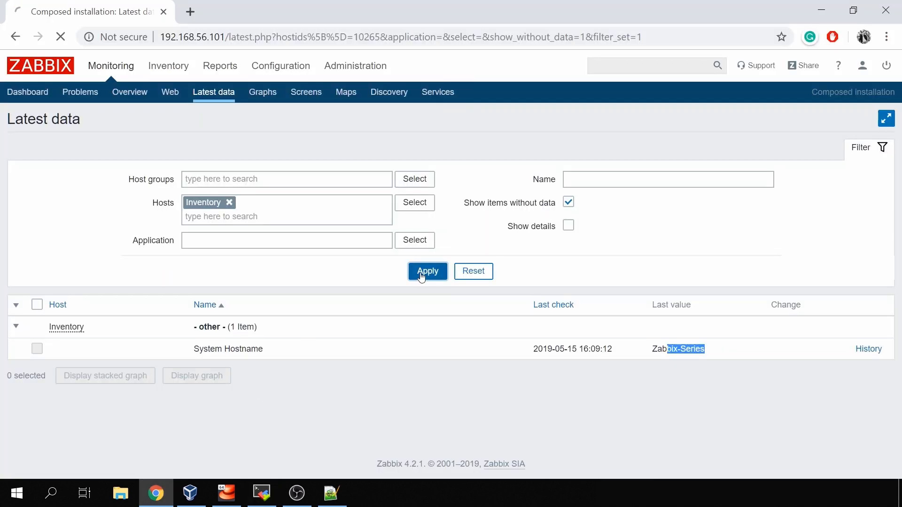
click(427, 271)
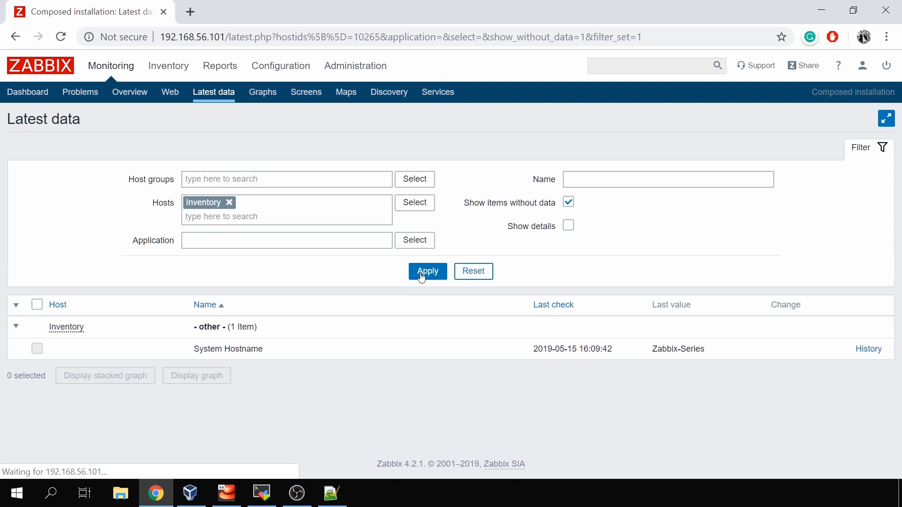
click(428, 270)
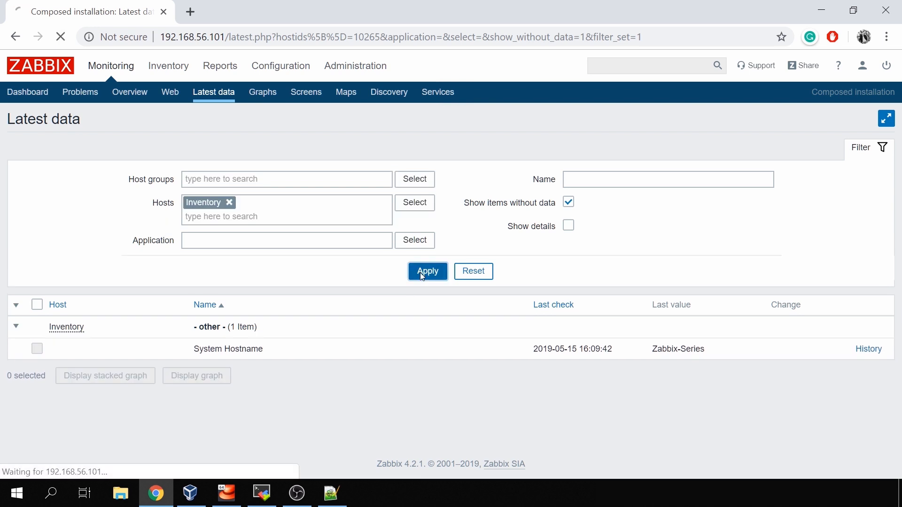
click(427, 270)
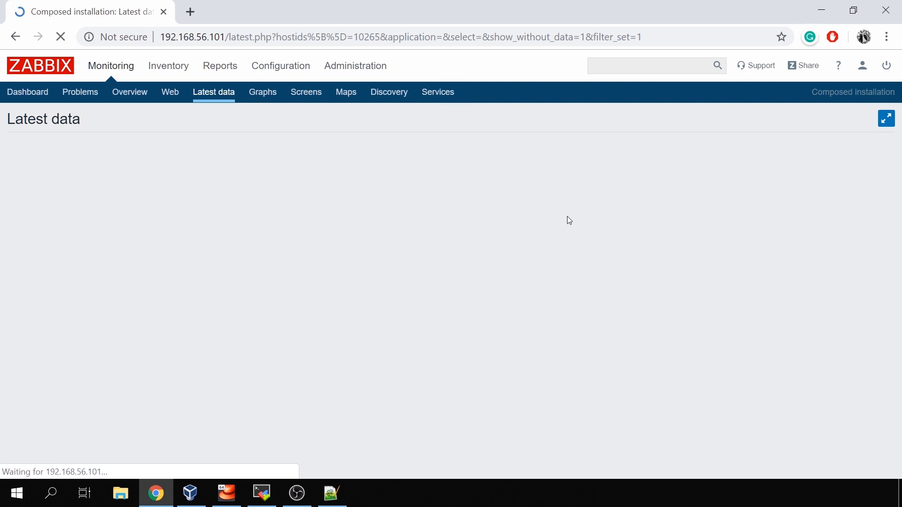
- Show item details in Latest data, then go to the configured hosts list
click(427, 270)
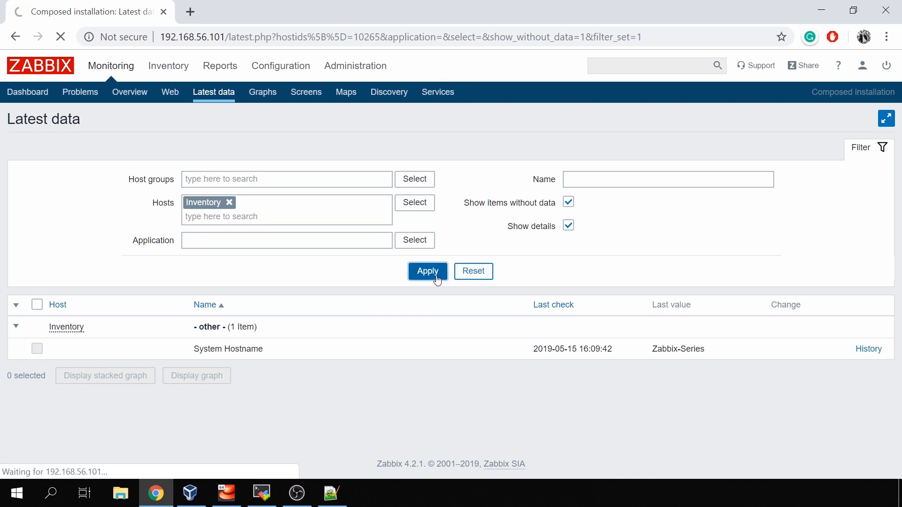
click(427, 271)
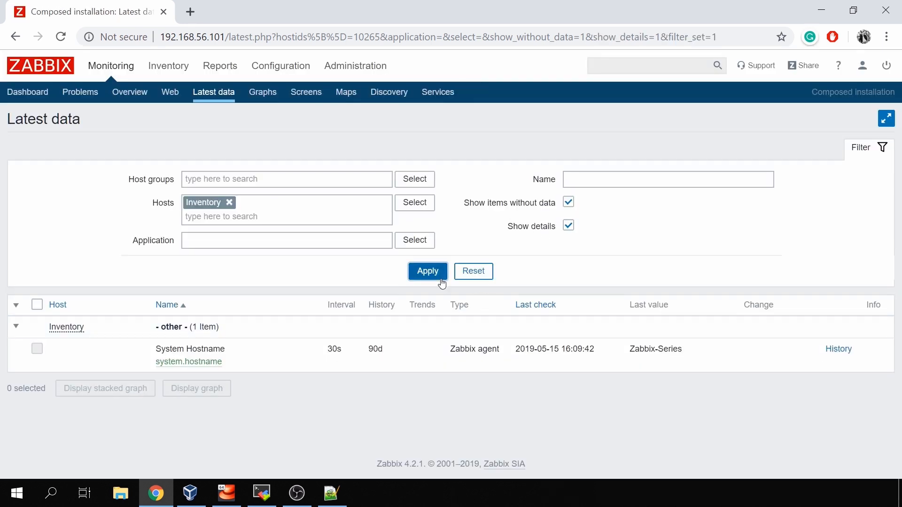
click(427, 270)
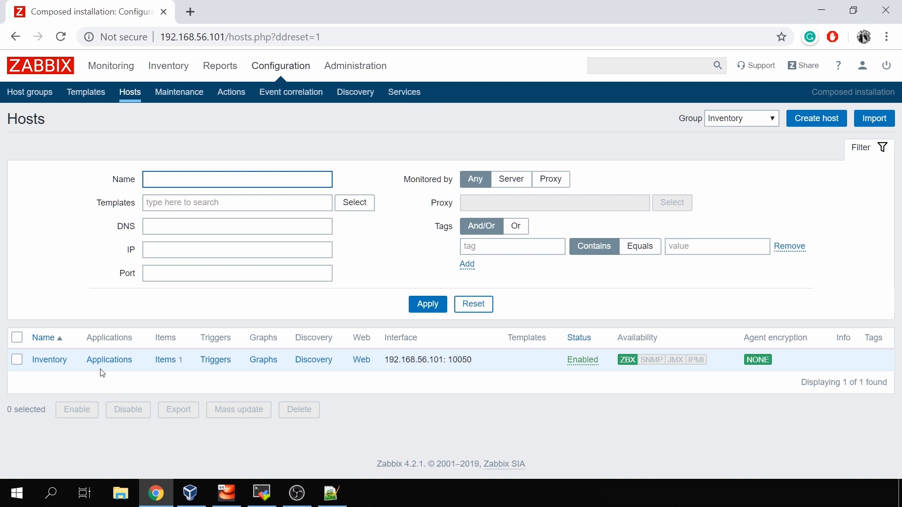
- Navigate via Configuration > Hosts and open the Inventory host's edit form
click(236, 178)
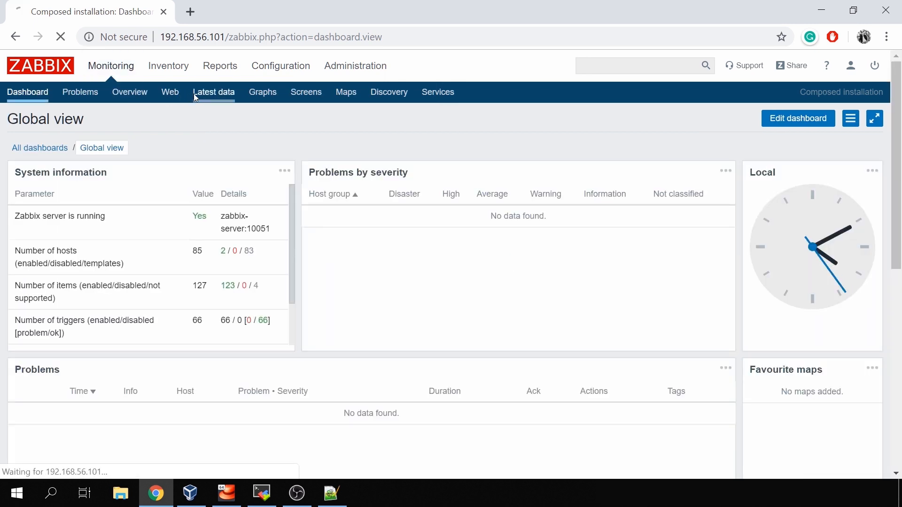
click(214, 92)
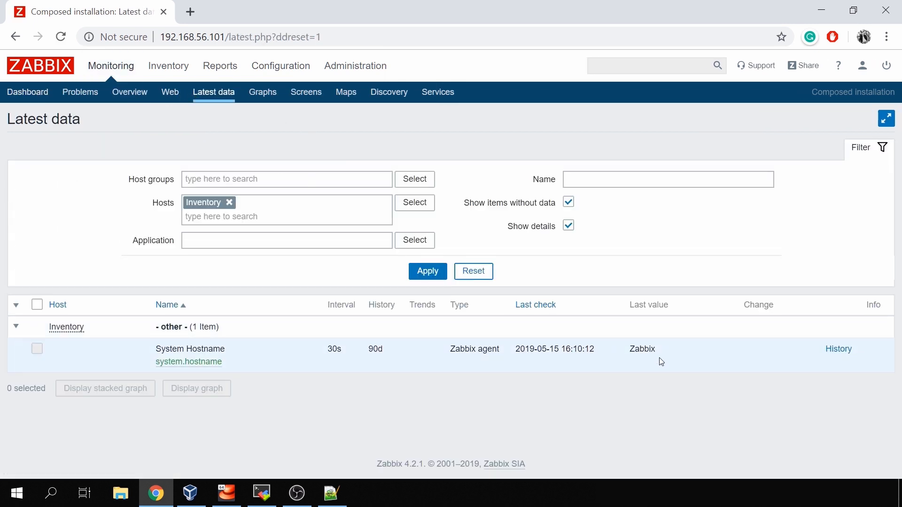
click(130, 92)
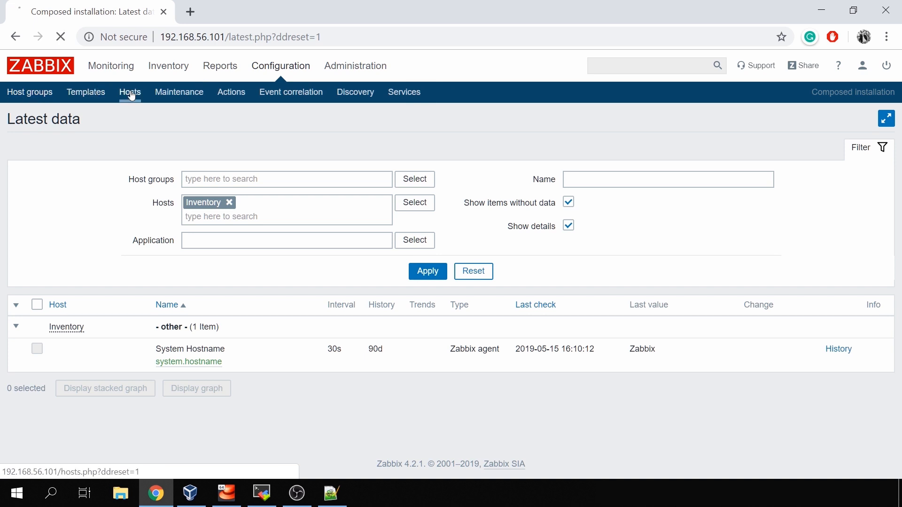
click(129, 92)
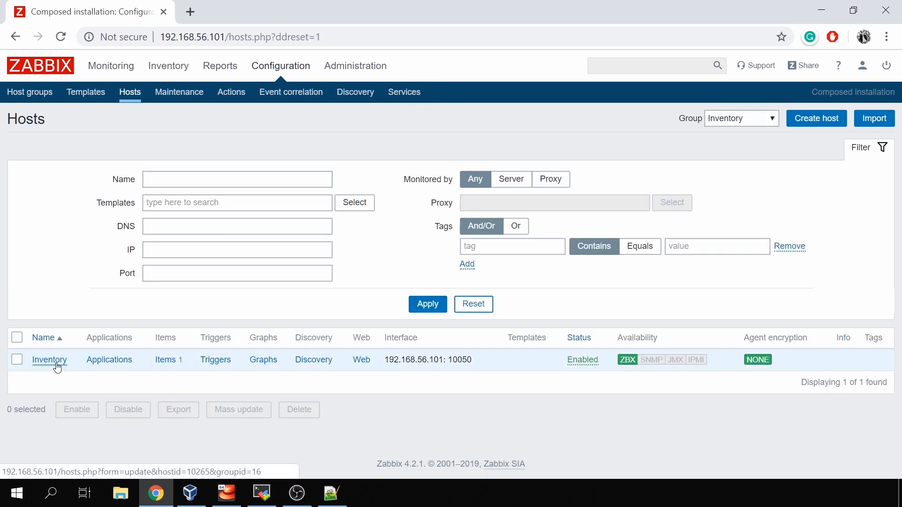
click(50, 359)
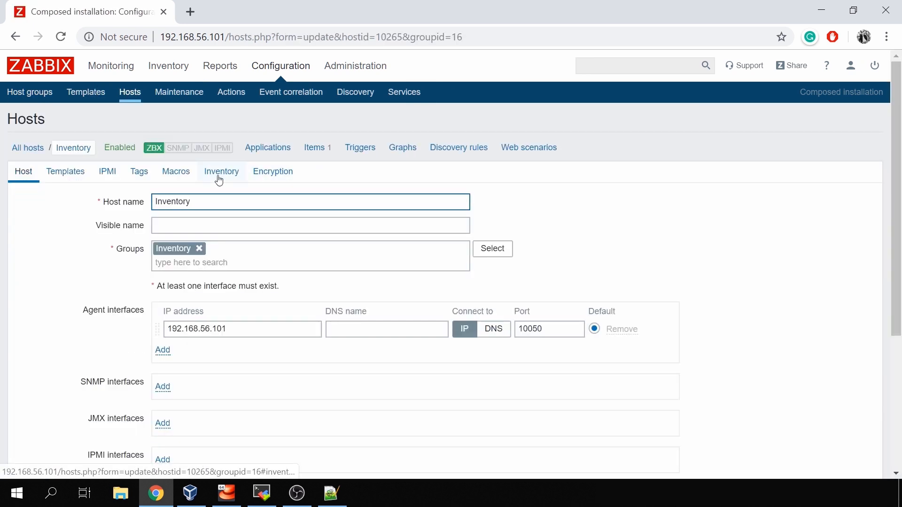
- Review the Inventory tab in Automatic mode with Tag filled as Zabbix, then switch to the terminal
click(222, 171)
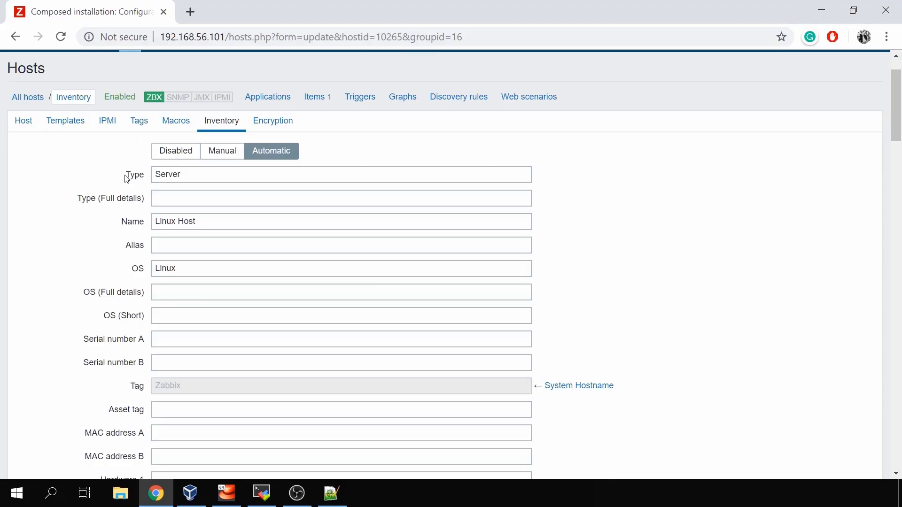
mouse_move(116, 198)
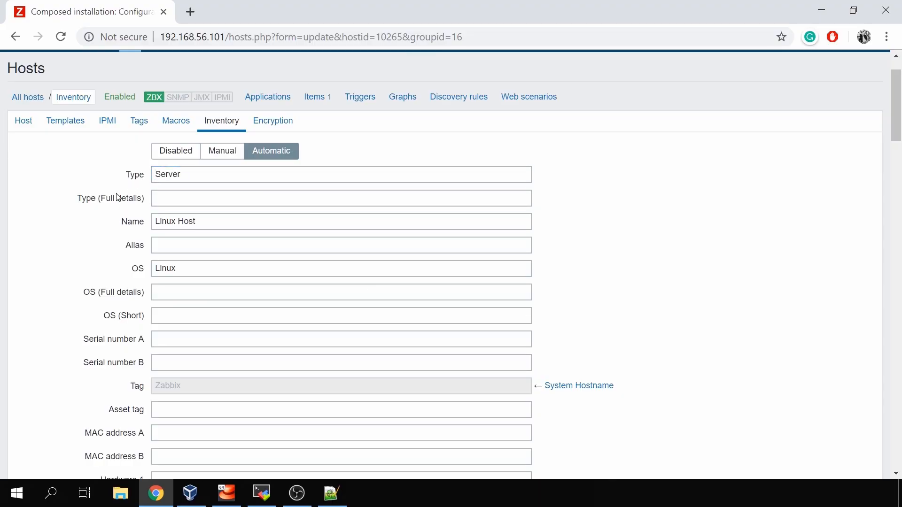
double_click(134, 245)
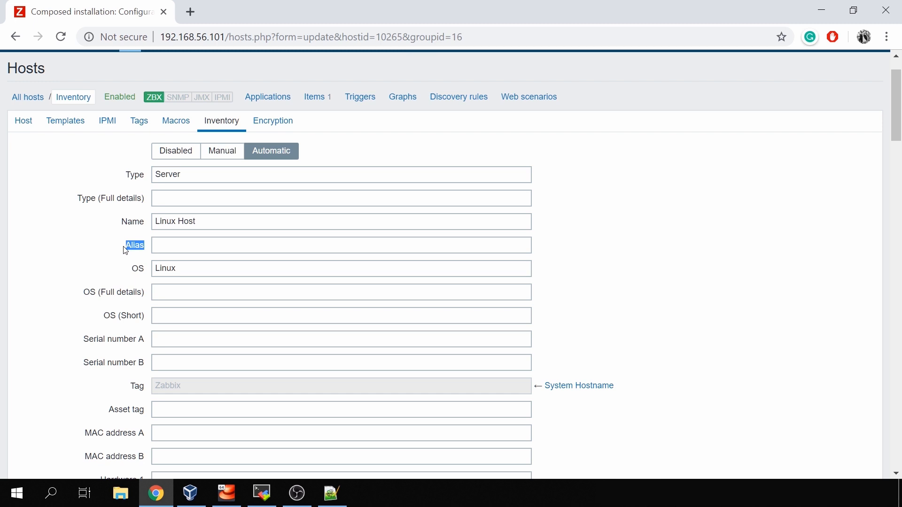
mouse_move(301, 416)
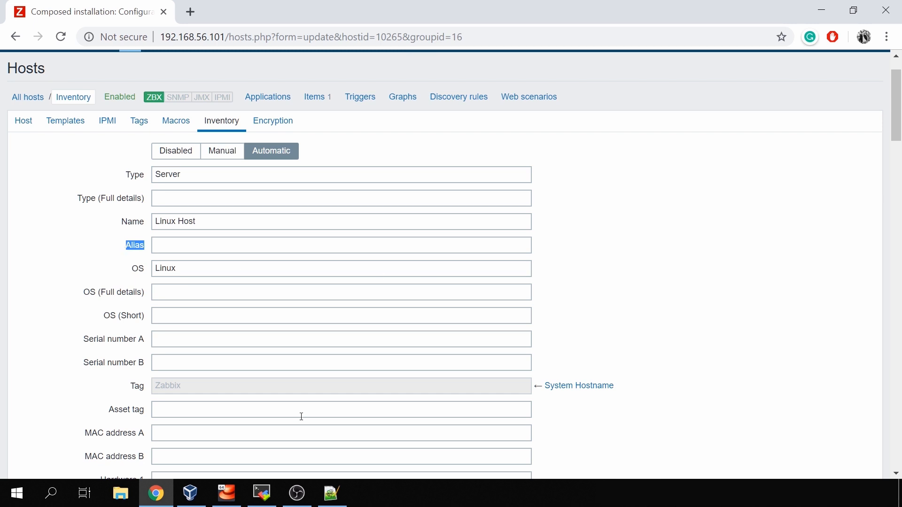
click(260, 493)
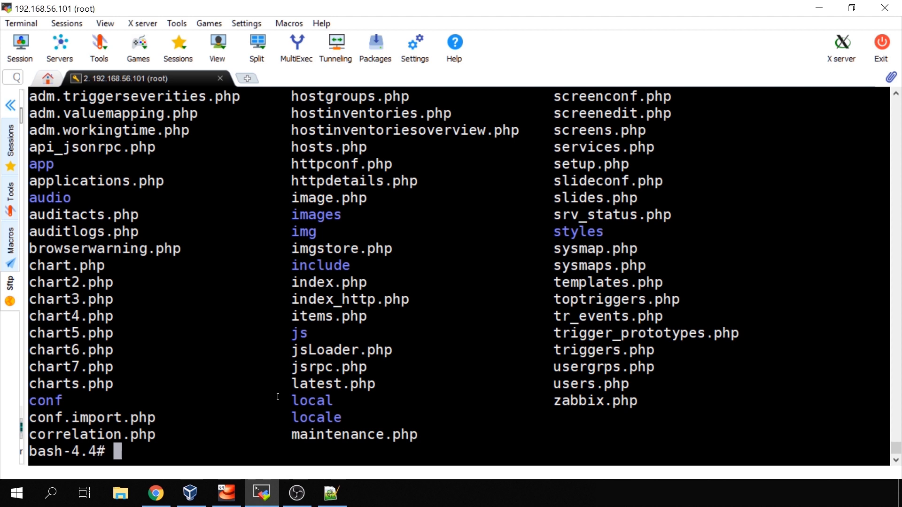
- List files and open include/hosts.inc.php in vi at the $inventoryFields array
text(ls)
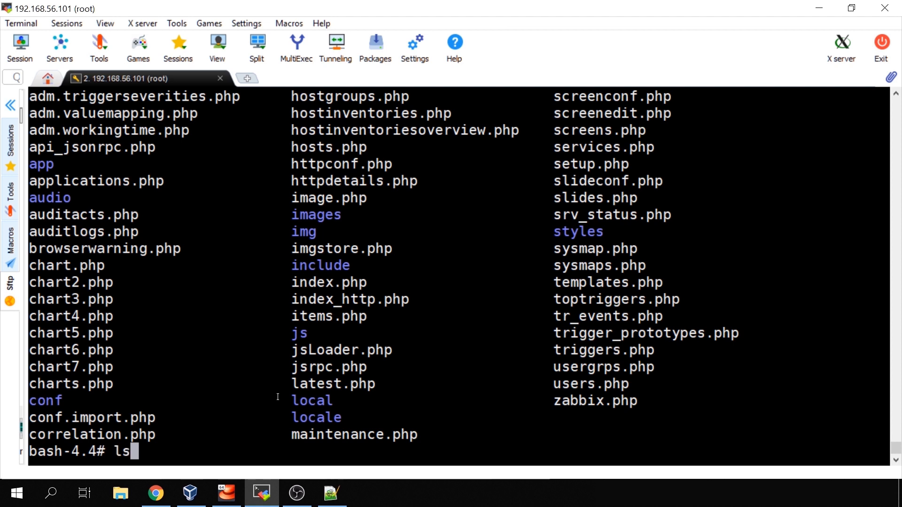
text(vi include/hosts.inc.php)
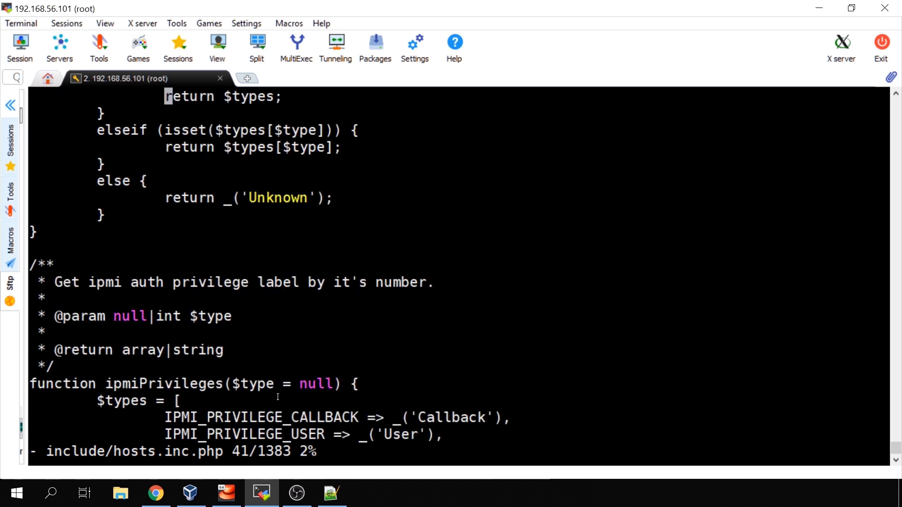
scroll(down, 3)
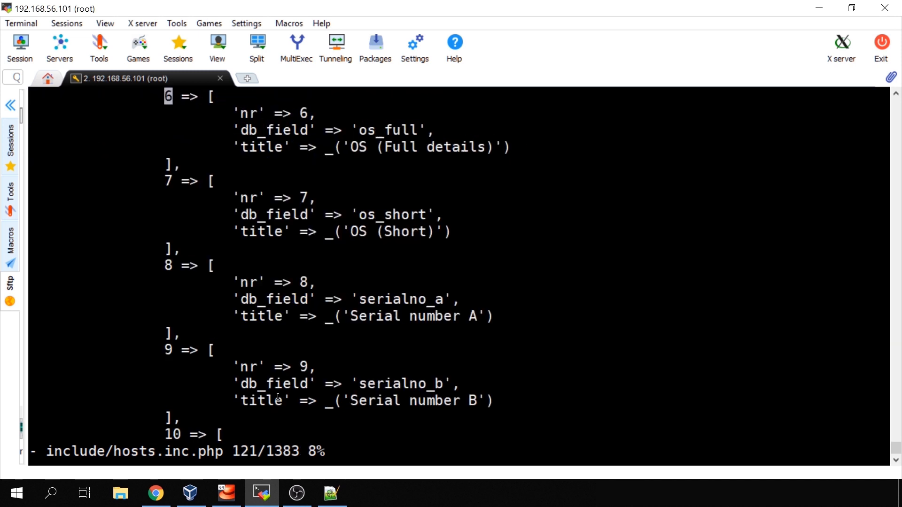
scroll(up, 3)
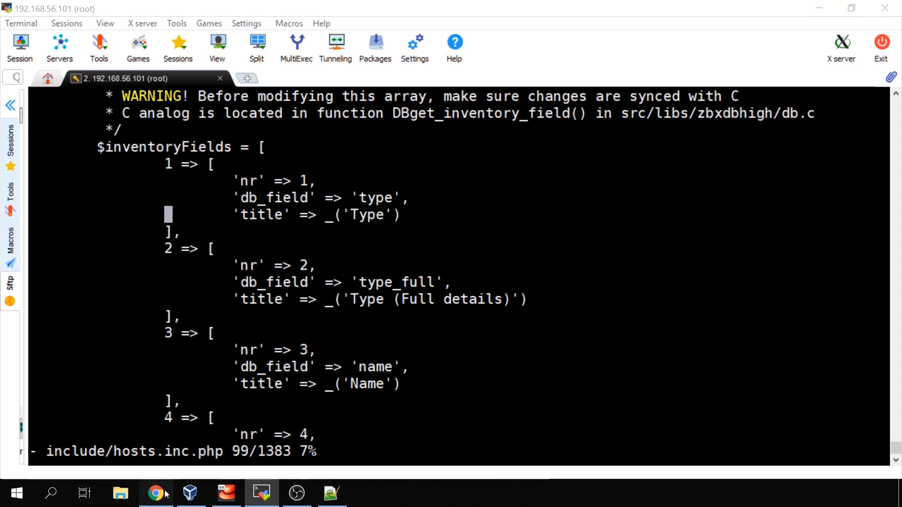
- In vi, retitle the first inventory field from Type to 'My new field', save, and return to Chrome
click(155, 494)
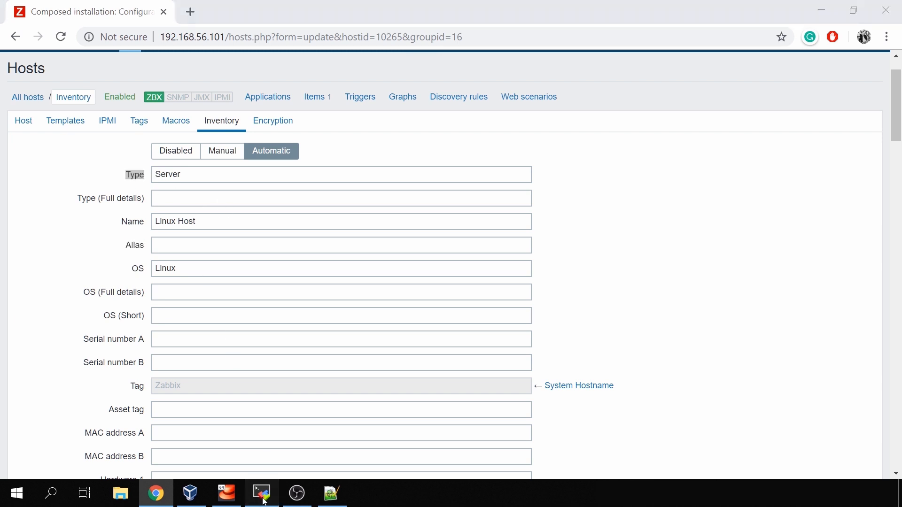
click(260, 493)
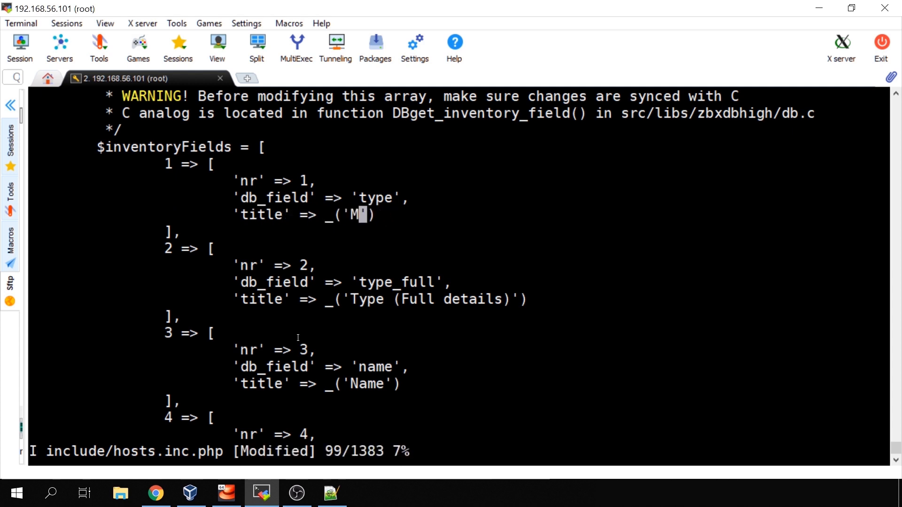
text(y new field)
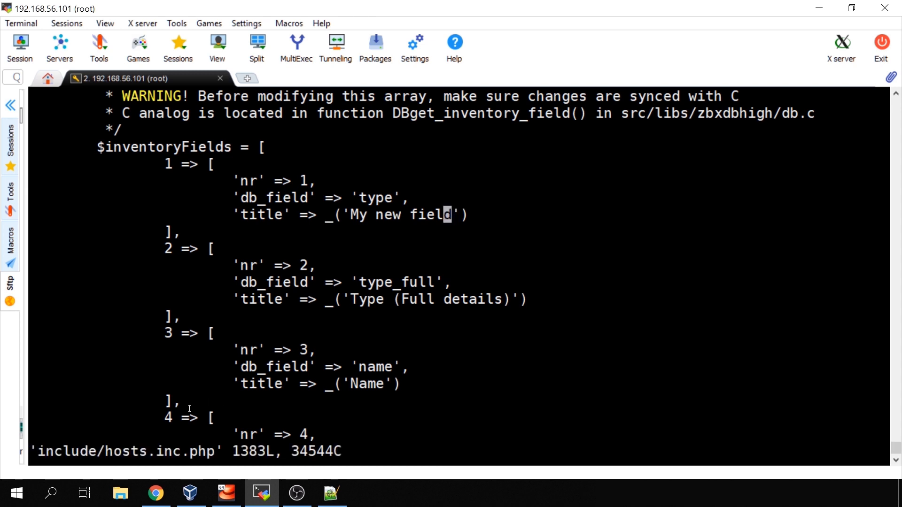
click(155, 493)
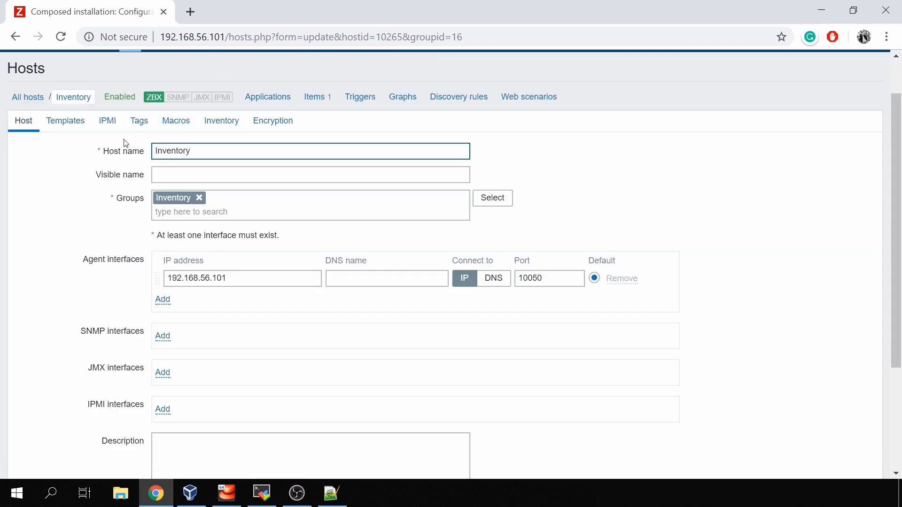
- View the Inventory tab now labelling the first field 'My new field', then return to the terminal
click(221, 121)
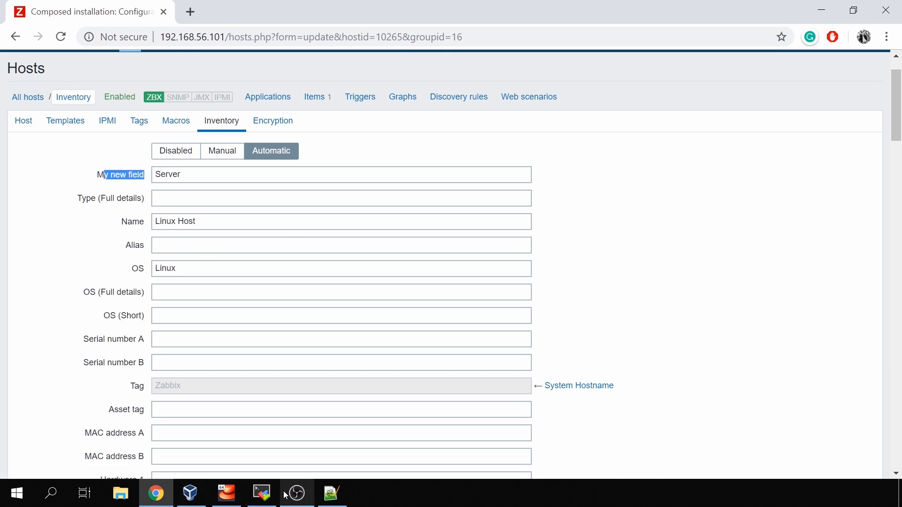
click(260, 493)
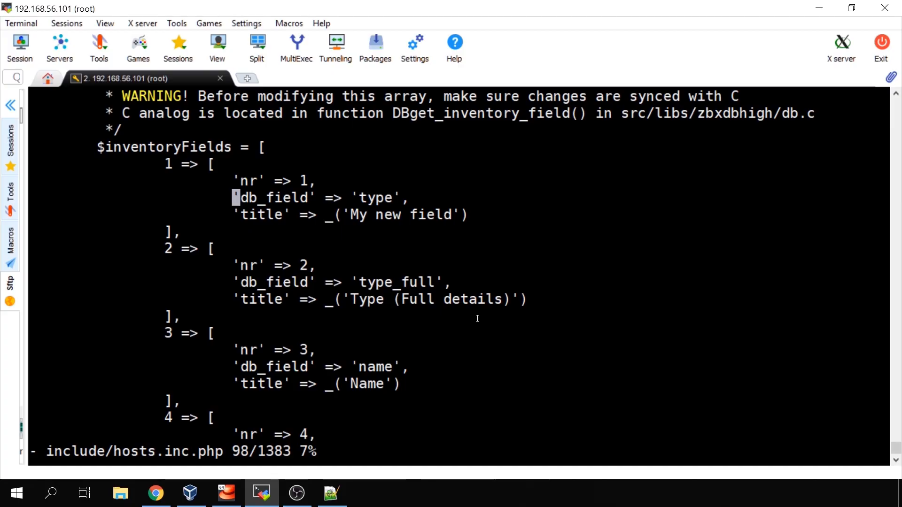
mouse_move(450, 251)
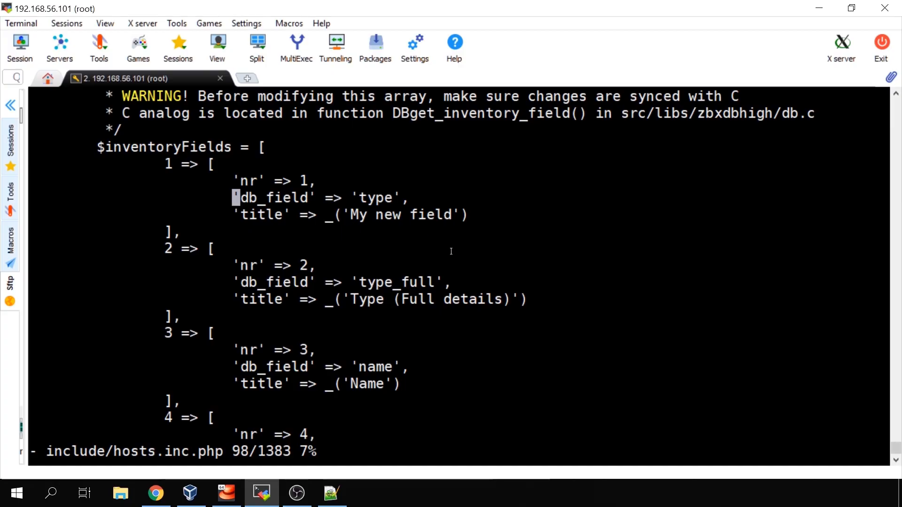
mouse_move(377, 369)
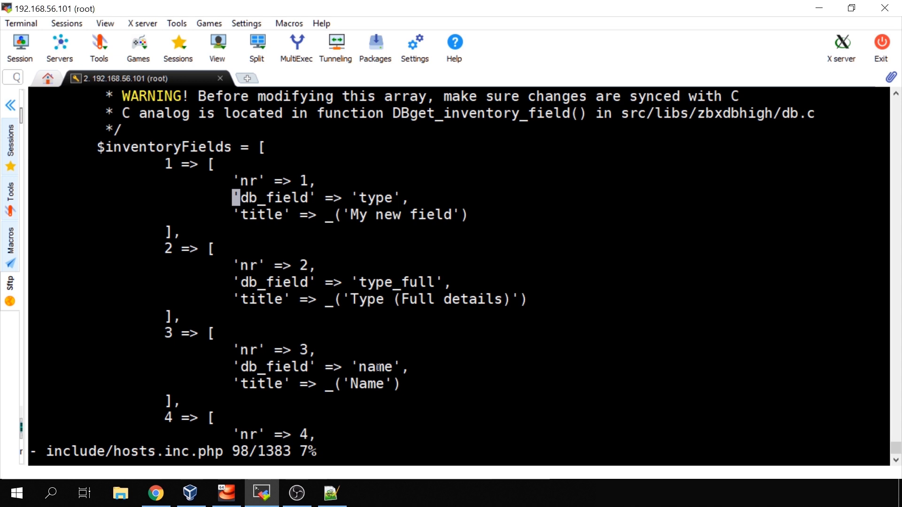
mouse_move(328, 301)
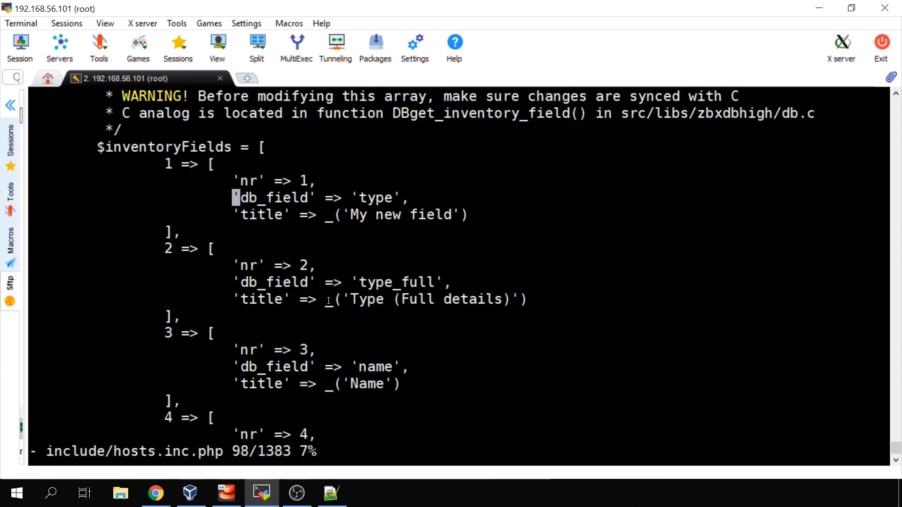
mouse_move(262, 202)
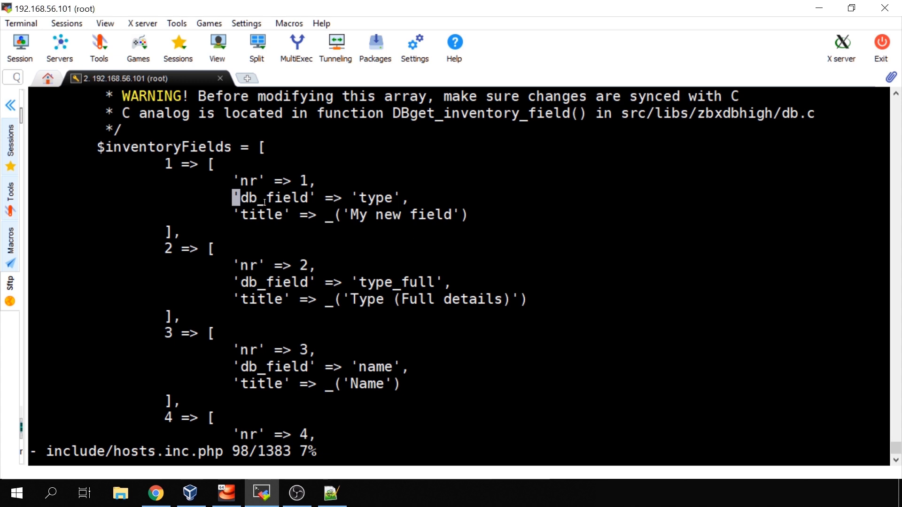
- Review the $inventoryFields title lines in vi, then switch back to the Zabbix inventory form
drag(311, 282, 386, 299)
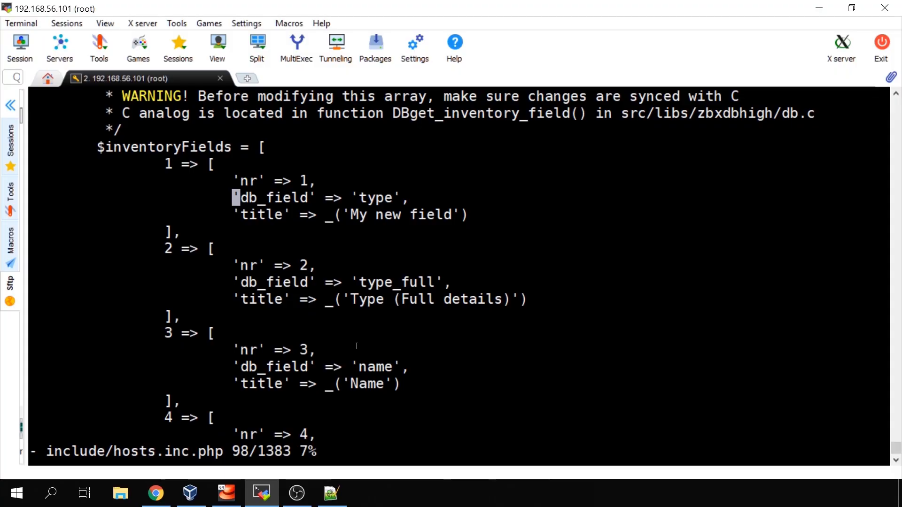
key(Down)
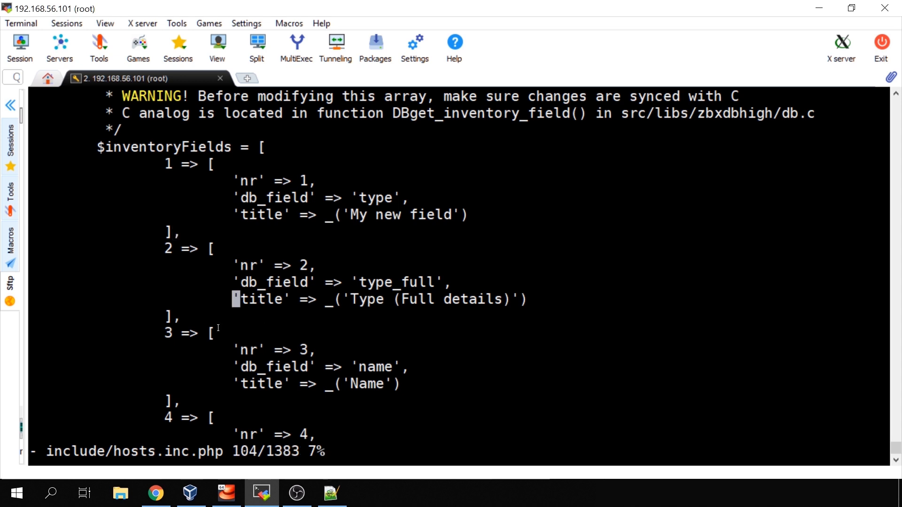
click(155, 493)
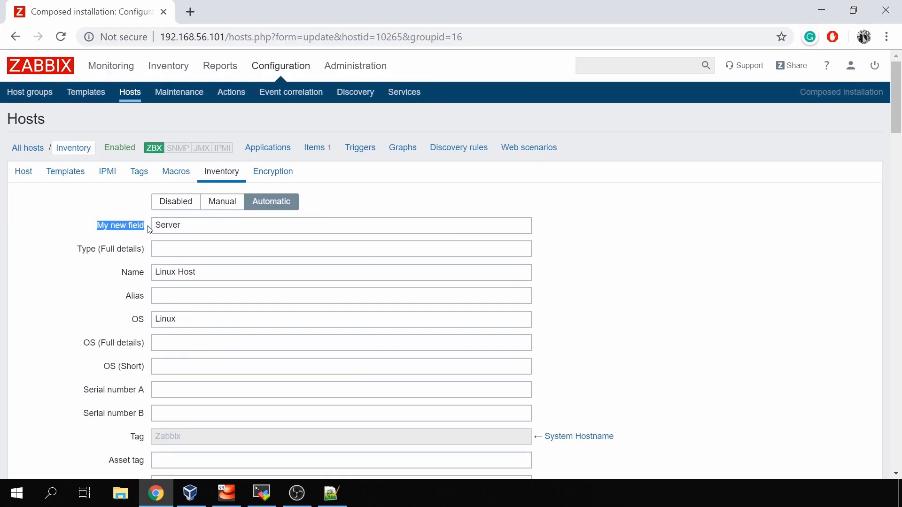
mouse_move(326, 263)
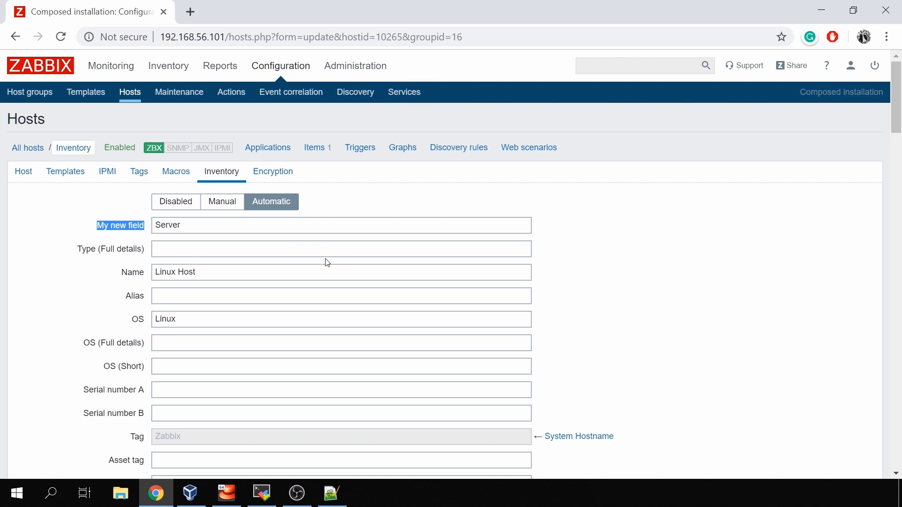